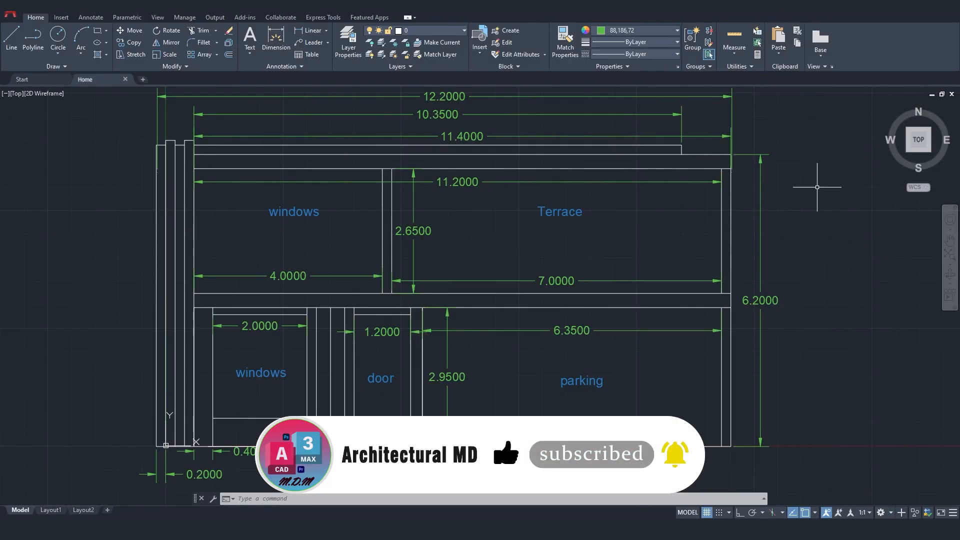
mouse_move(731, 169)
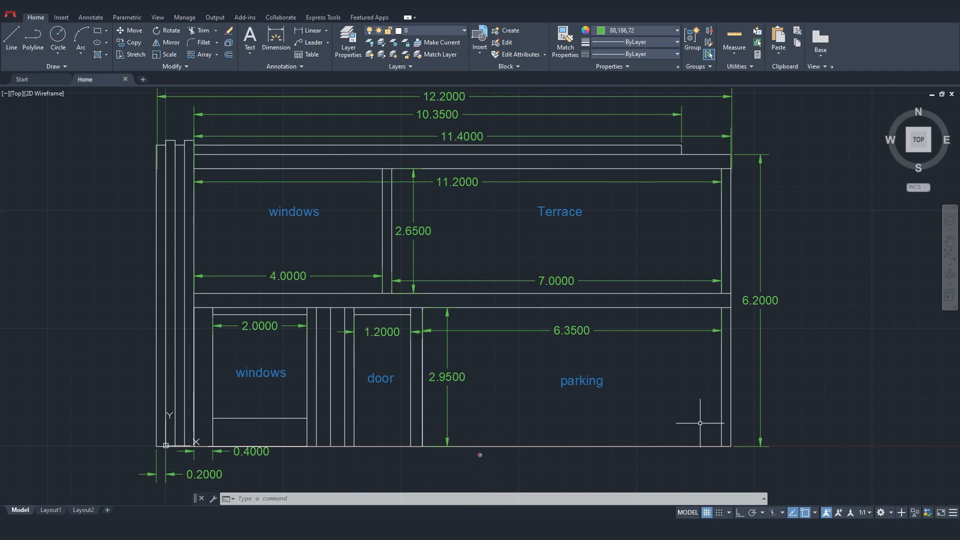
mouse_move(777, 142)
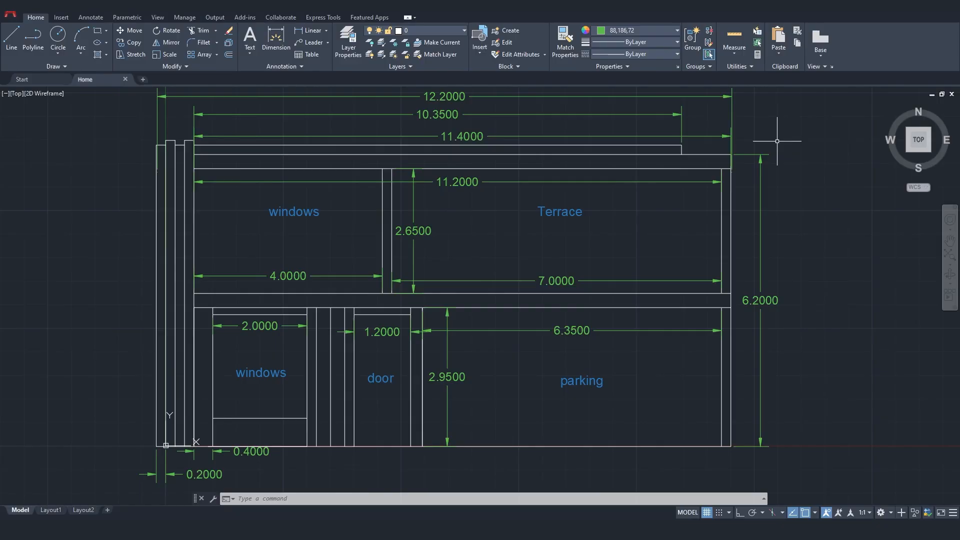
mouse_move(839, 249)
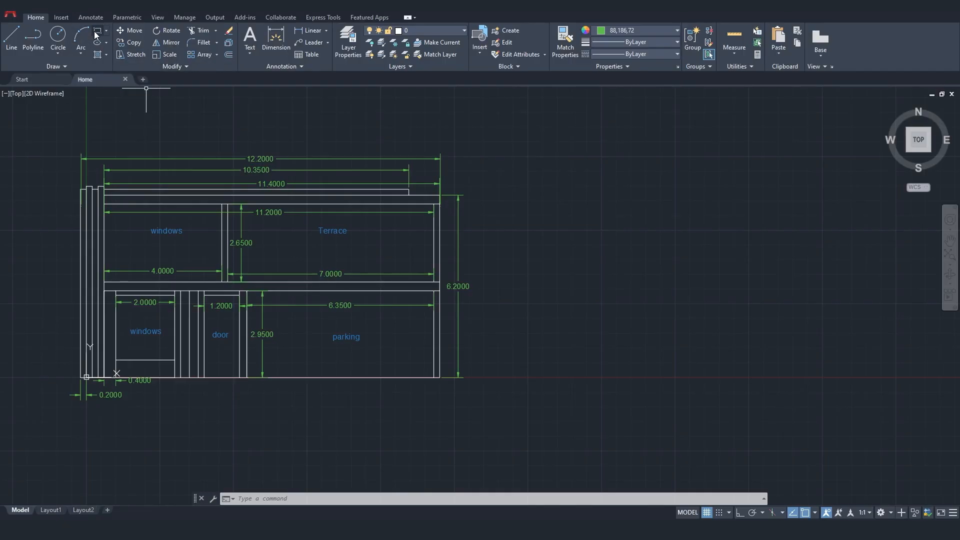
Start a rectangle and place its first corner to the right of the house plan
left_click(95, 30)
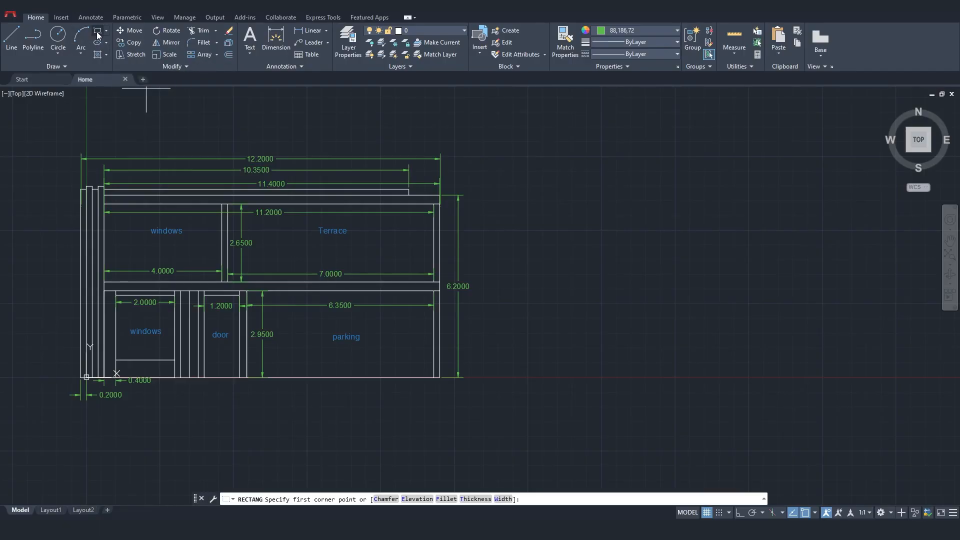
key("Escape")
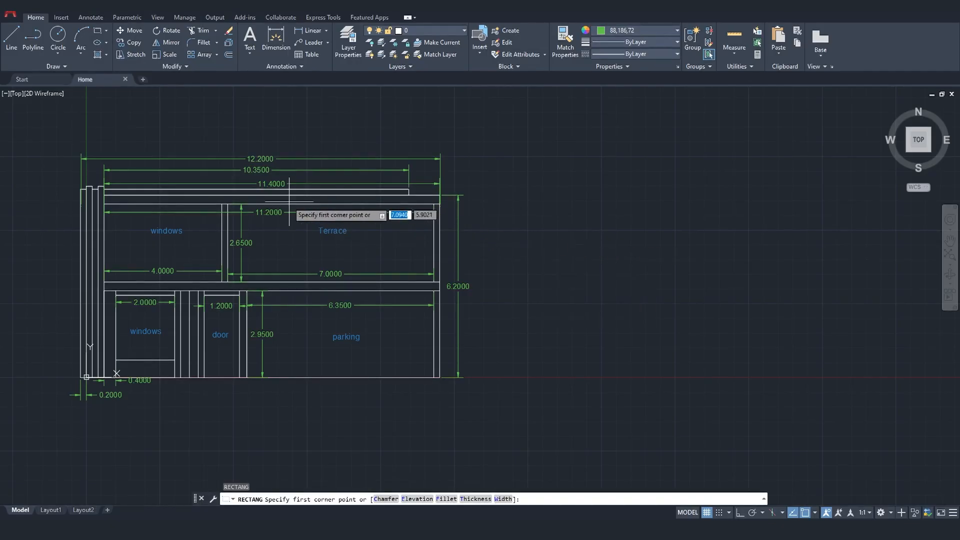
mouse_move(481, 220)
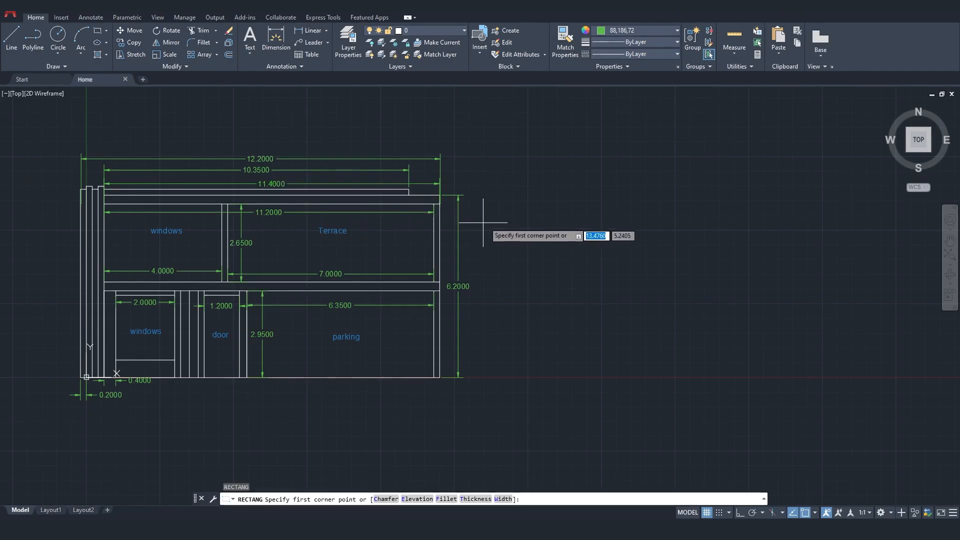
mouse_move(552, 210)
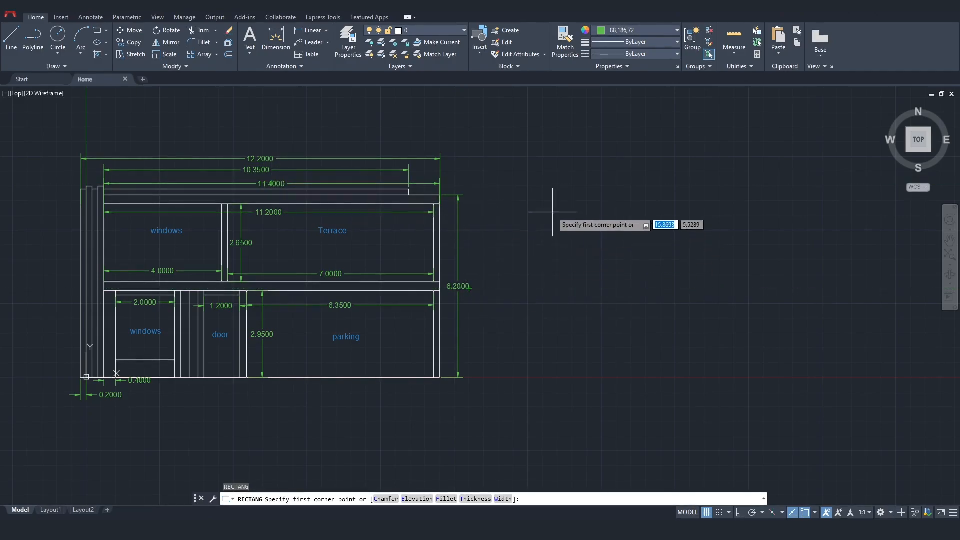
left_click(551, 211)
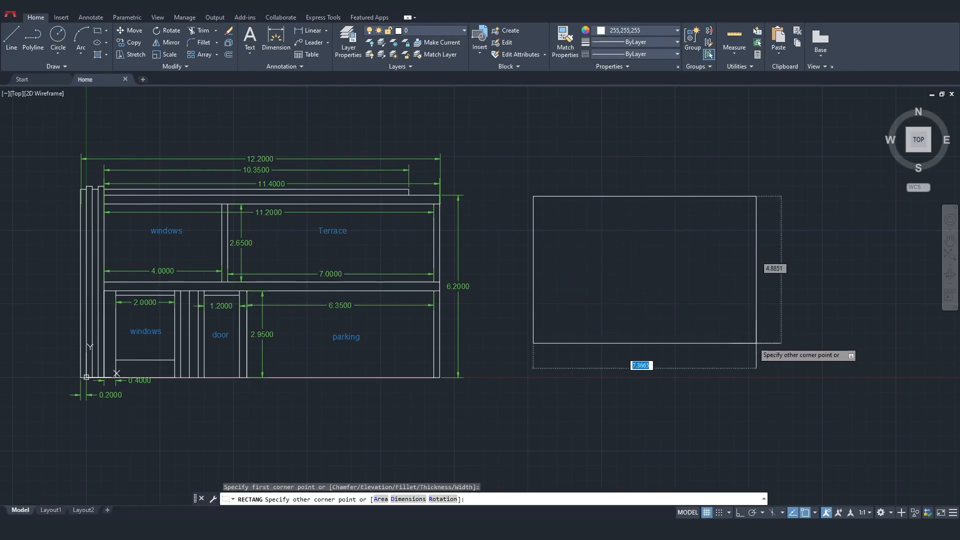
mouse_move(840, 380)
type("6.2")
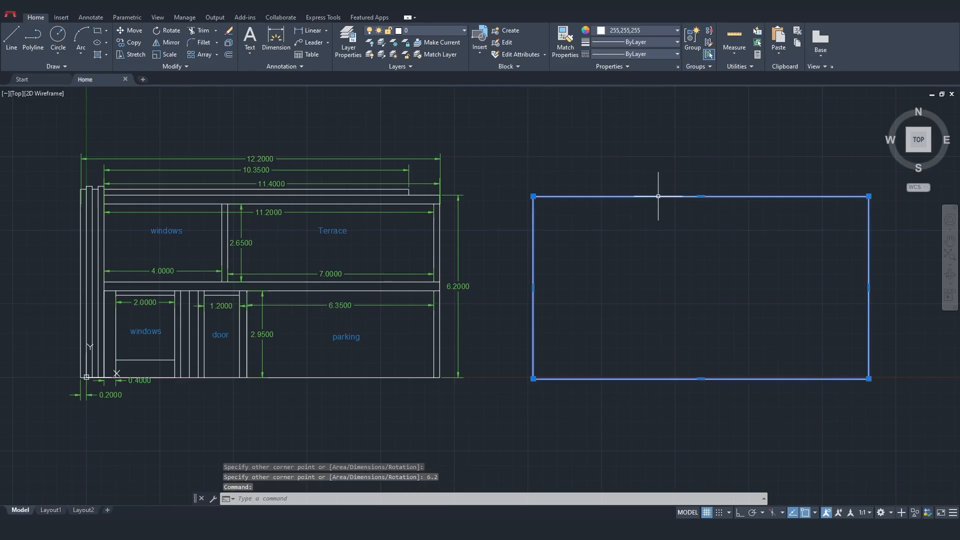
Enter the EXPLODE command to break the rectangle into separate lines
type("EX")
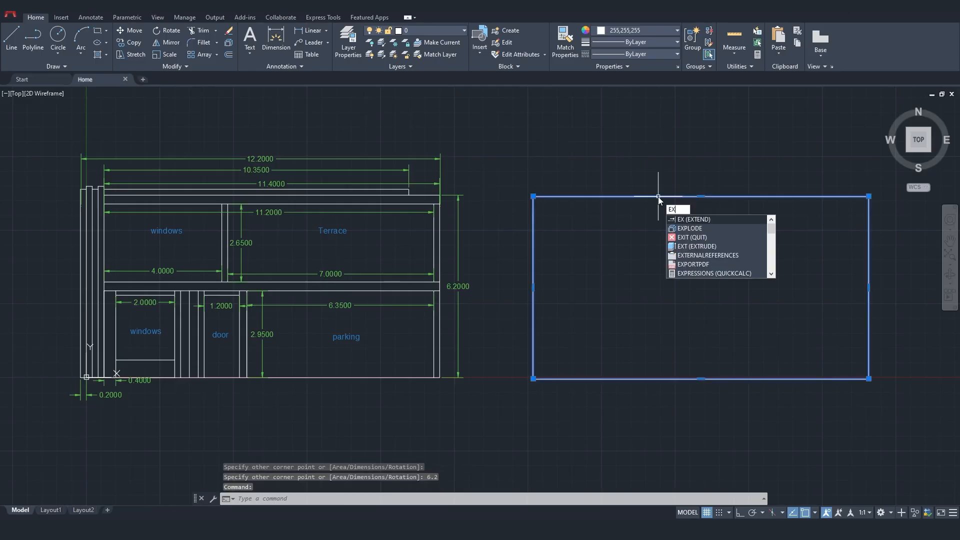
type("P")
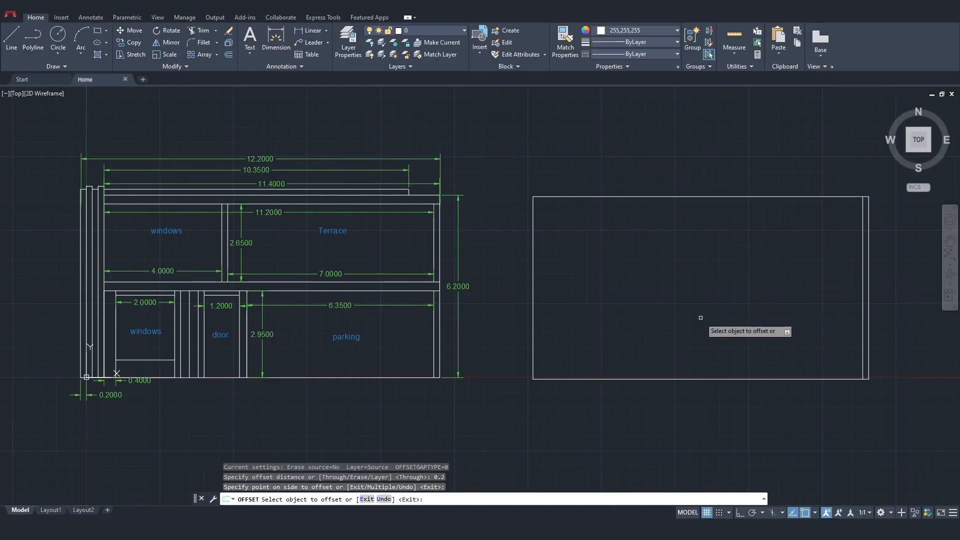
mouse_move(533, 265)
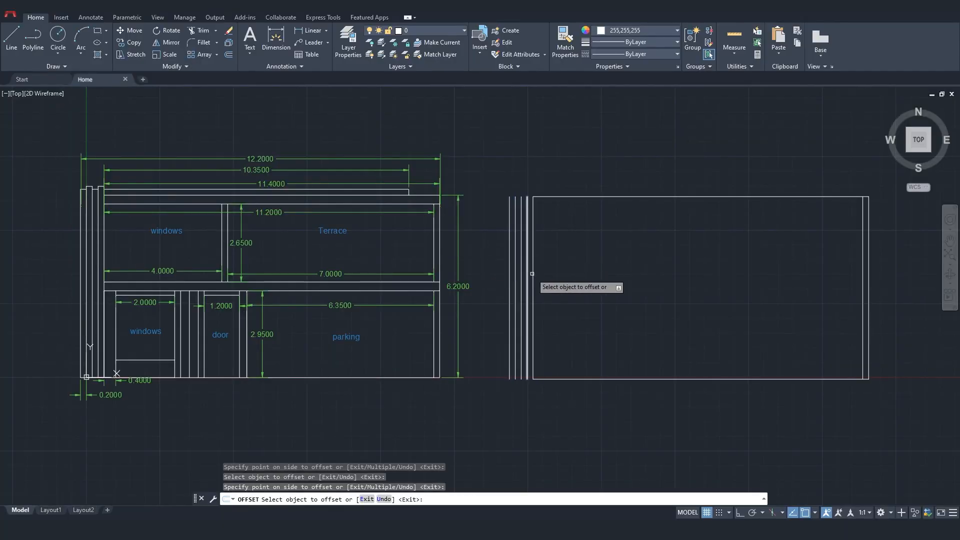
mouse_move(723, 196)
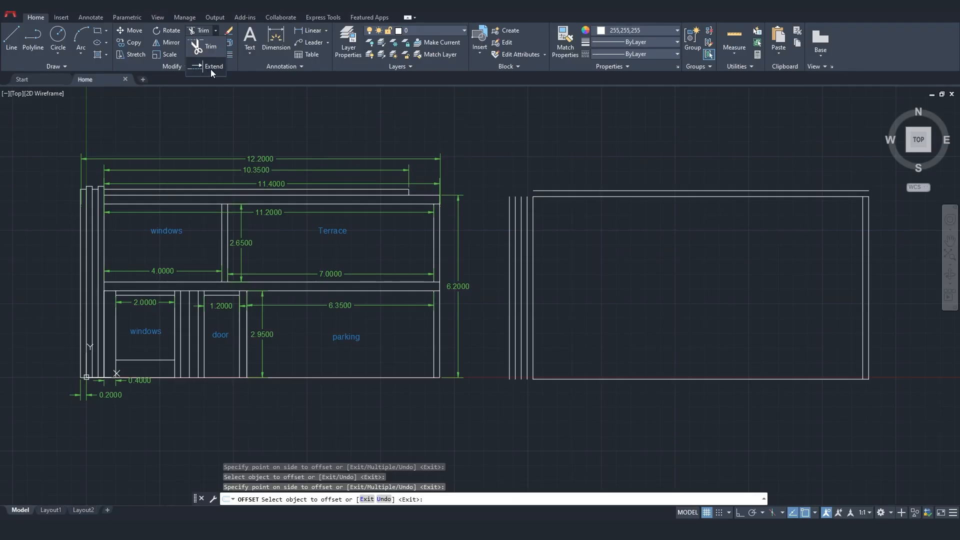
Extend the top line, then start OFFSET for the inner top and divider lines
left_click(214, 66)
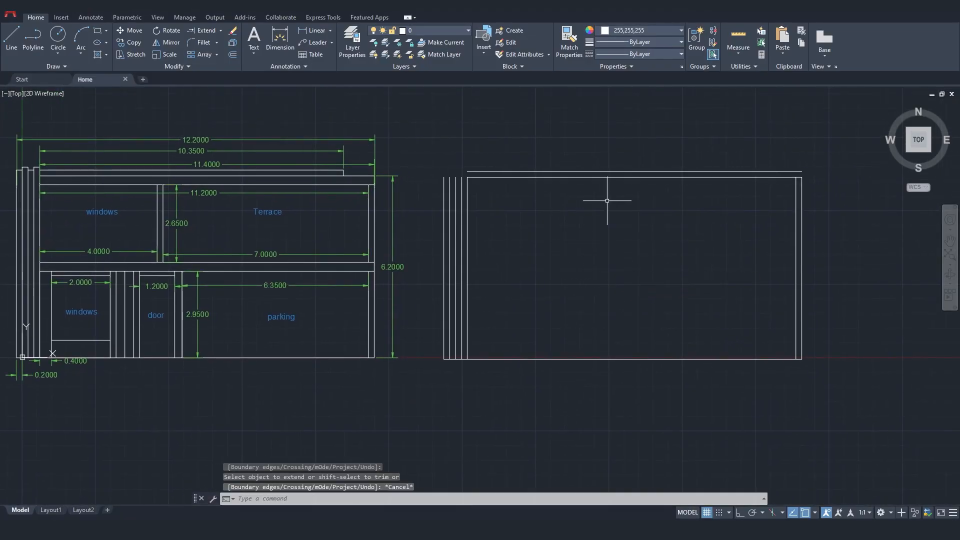
type("OFFSET")
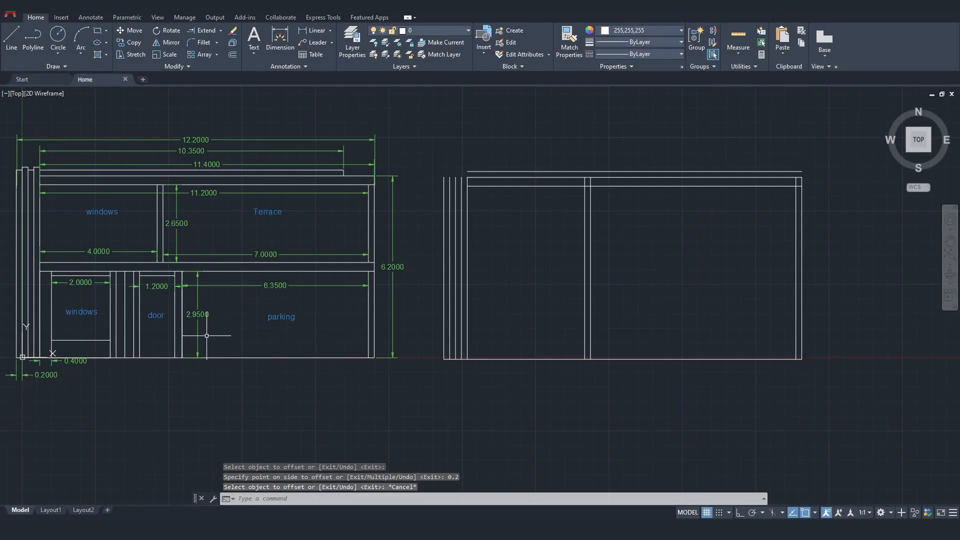
Offset the bottom edge 2.95 upward to form the first slab line
left_click(690, 359)
type("0.")
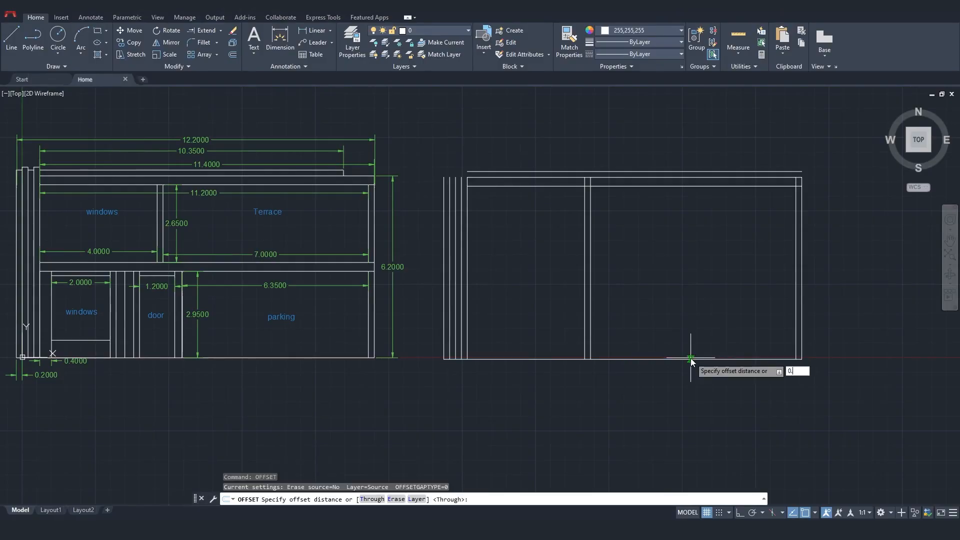
type("2.95")
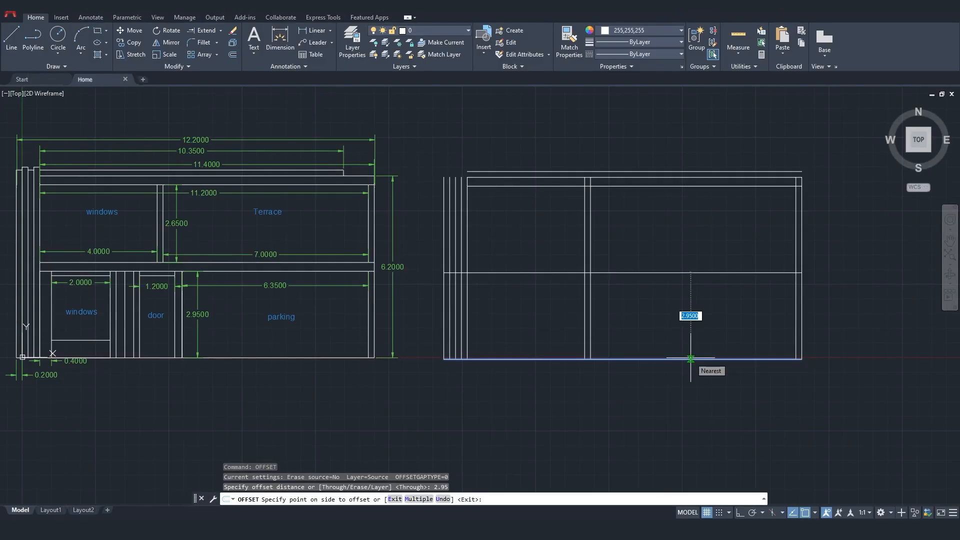
left_click(691, 358)
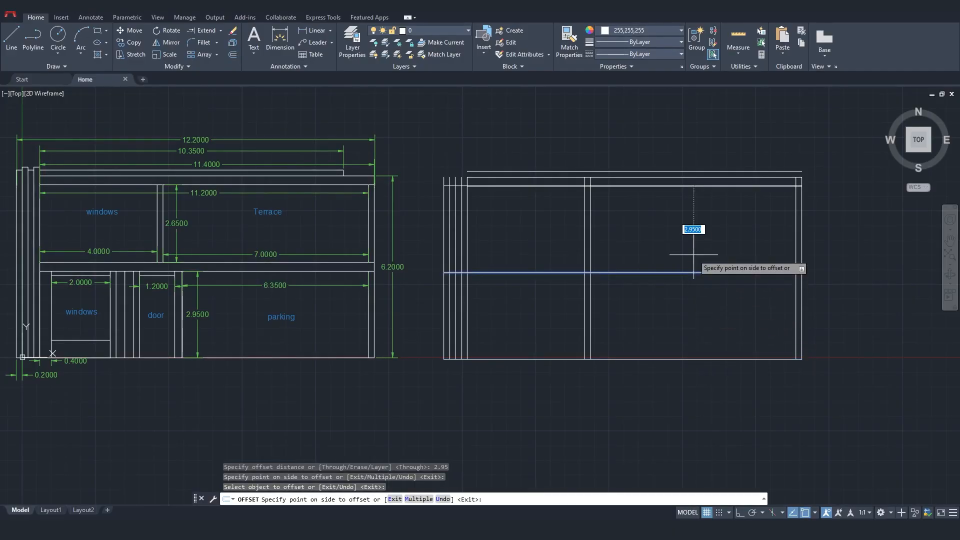
left_click(692, 254)
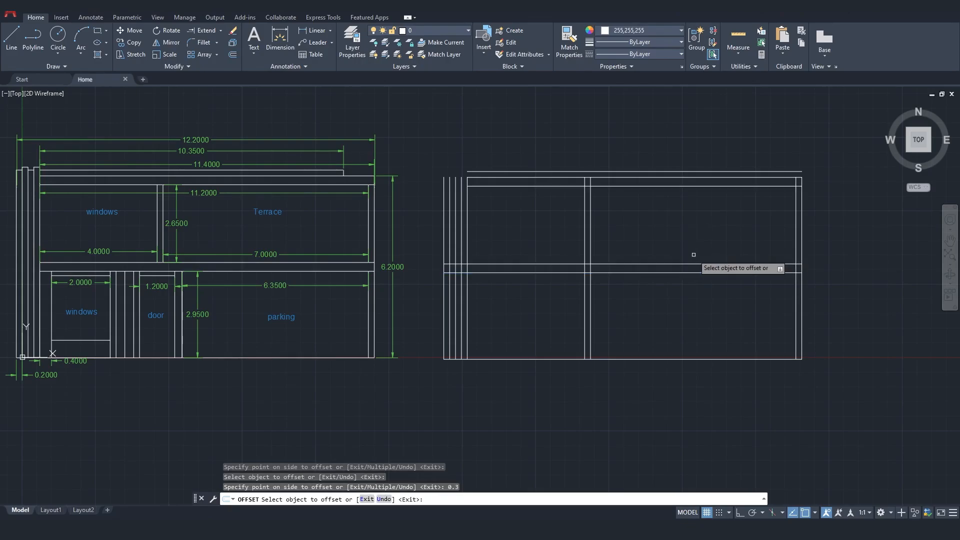
mouse_move(677, 309)
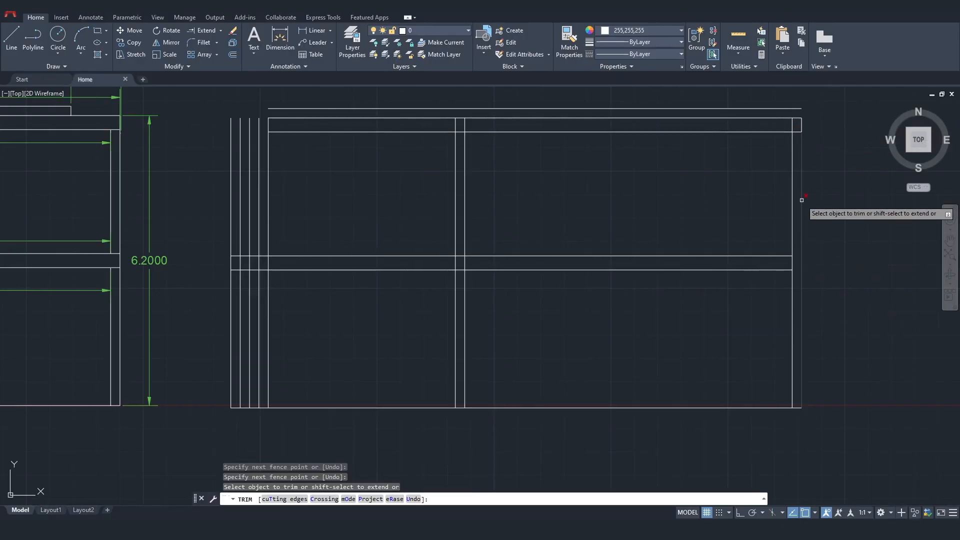
Undo the last edit and zoom in on the divider and slab lines
key("ctrl+z")
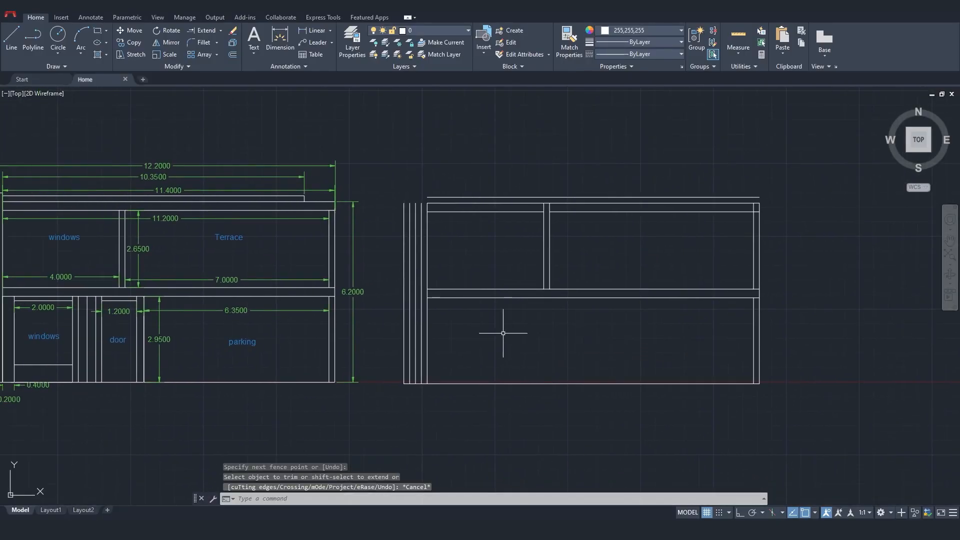
scroll("up", 3)
type("0.")
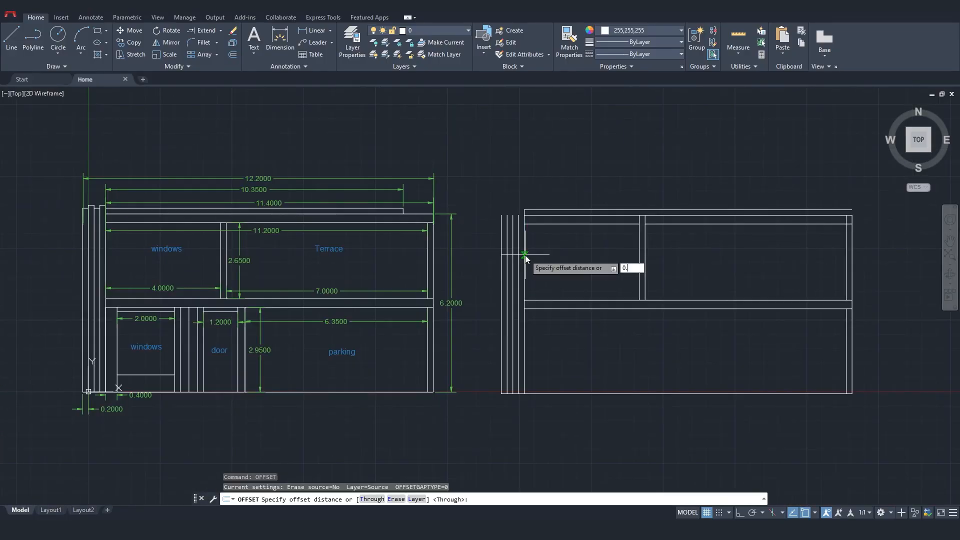
Offset the top line by 10.35 and finish trimming the upper panels
type("10.35")
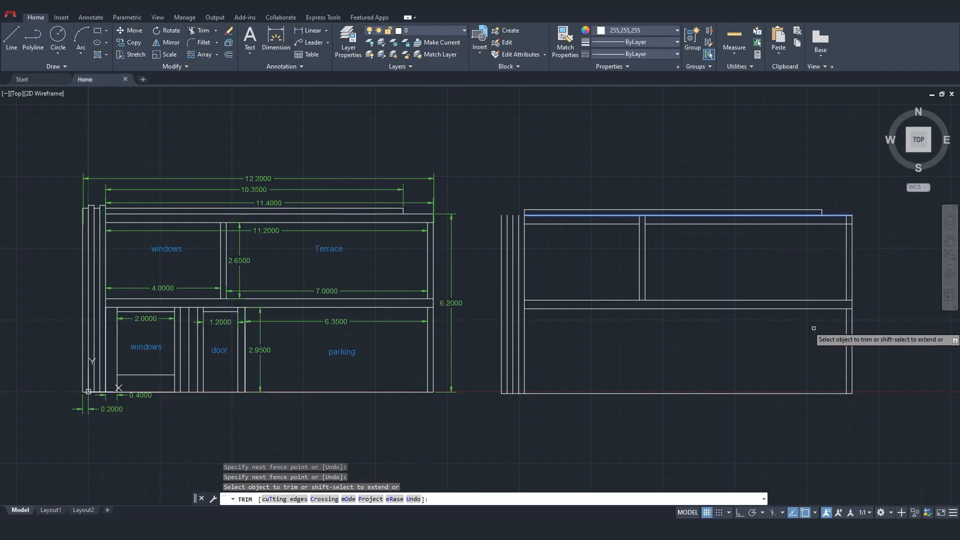
key("Escape")
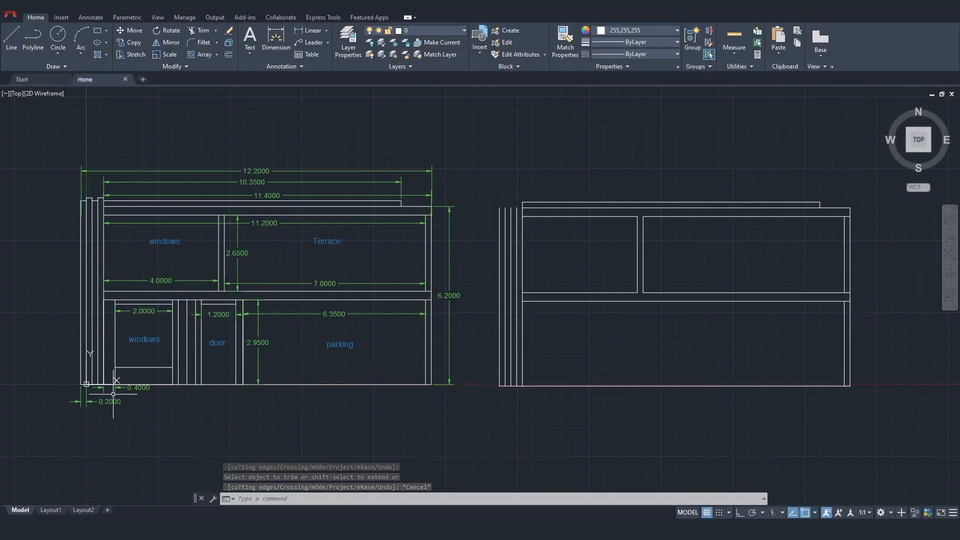
Zoom into the ground floor and finish trimming the left wall lines at the slab
scroll("up", 3)
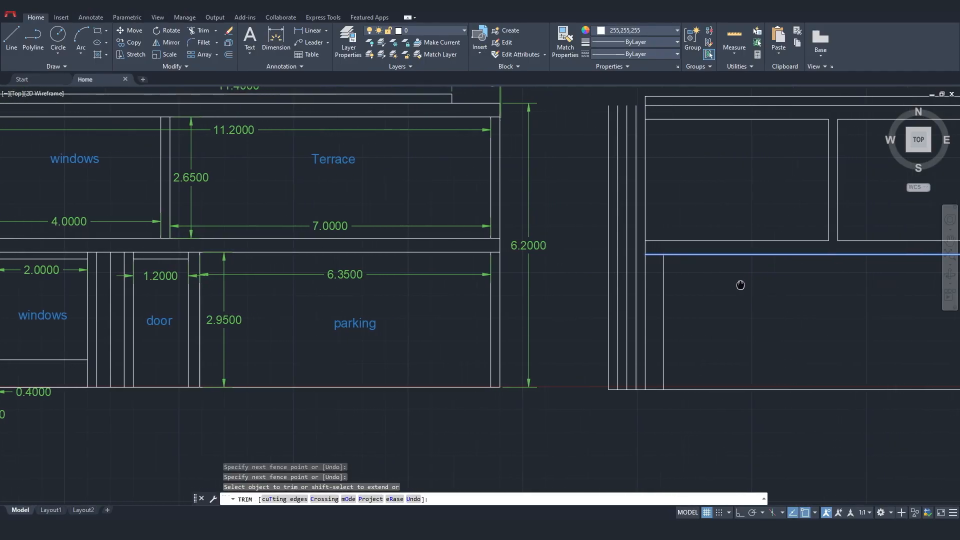
key("Escape")
type("0.")
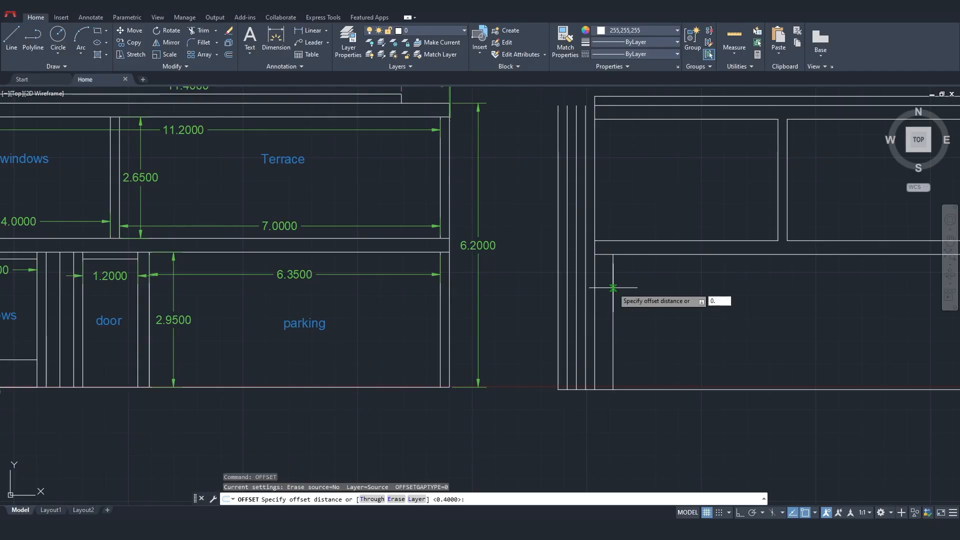
Offset a cluster of 0.2-spaced parallel vertical lines toward the lower storey's right side
type("2")
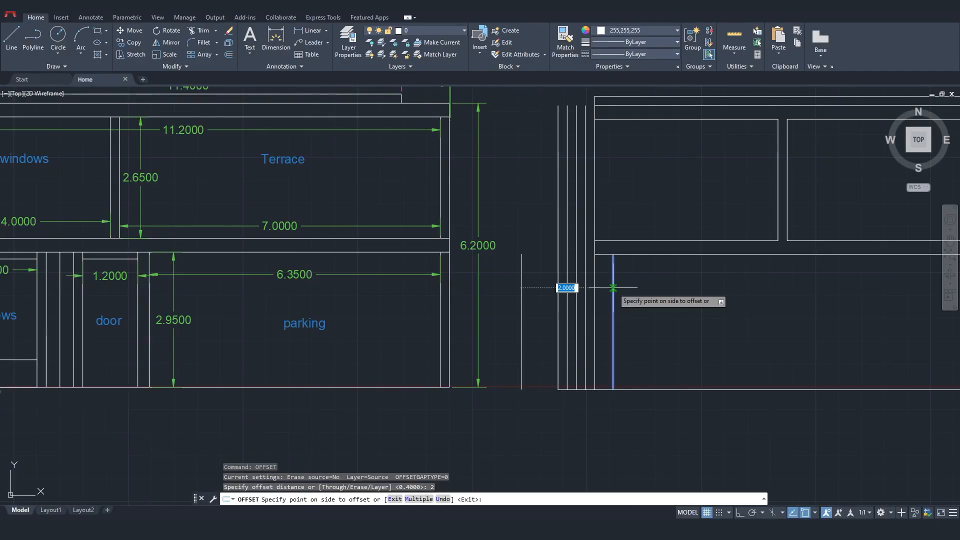
left_click(612, 288)
type("0.")
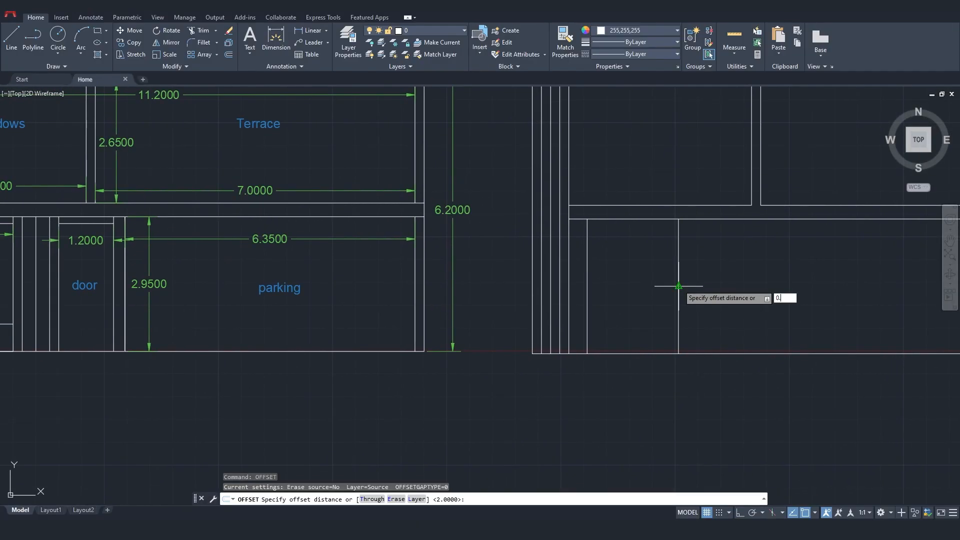
key("Return")
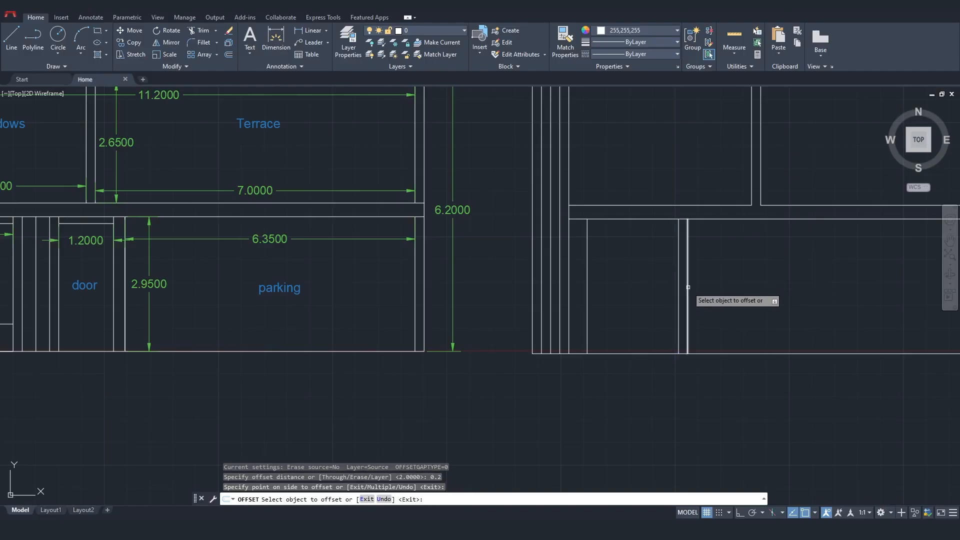
left_click(687, 288)
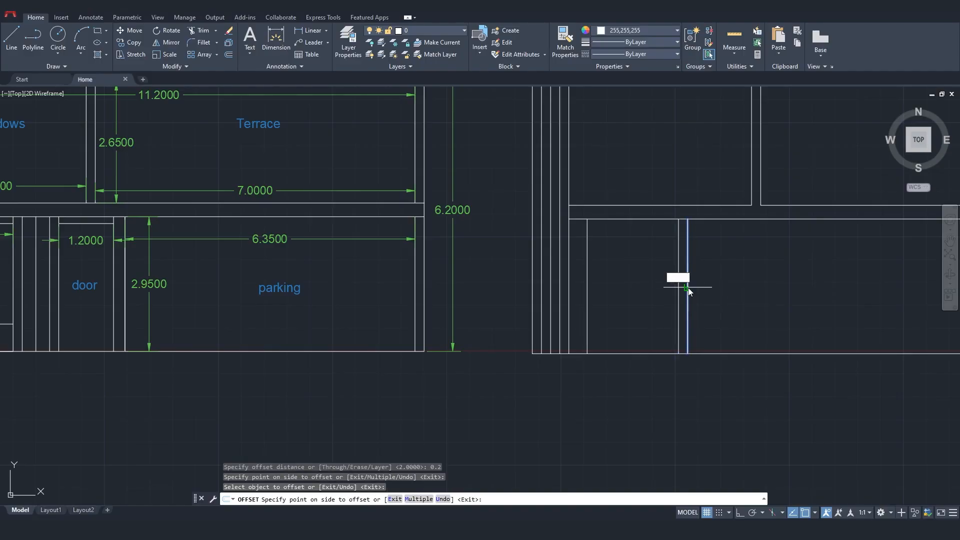
left_click(685, 288)
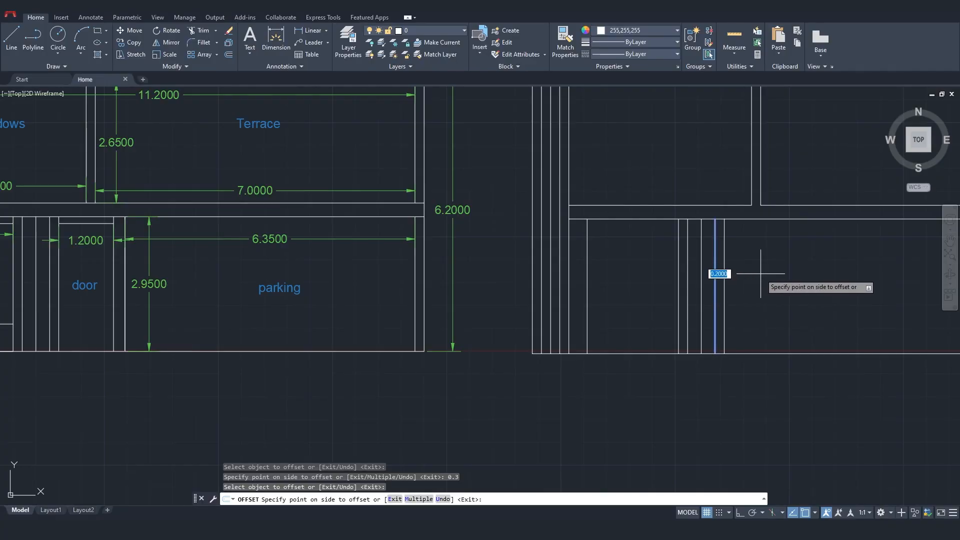
left_click(759, 273)
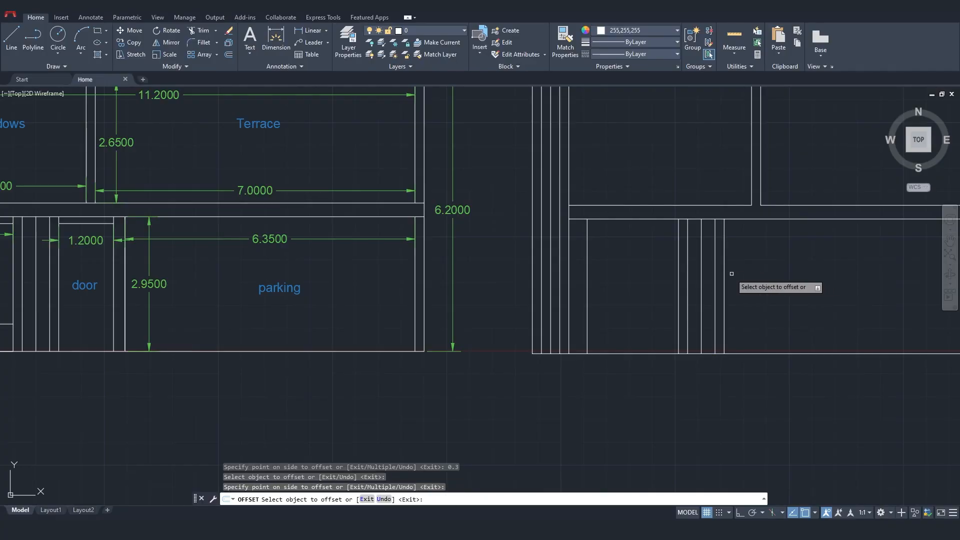
mouse_move(725, 288)
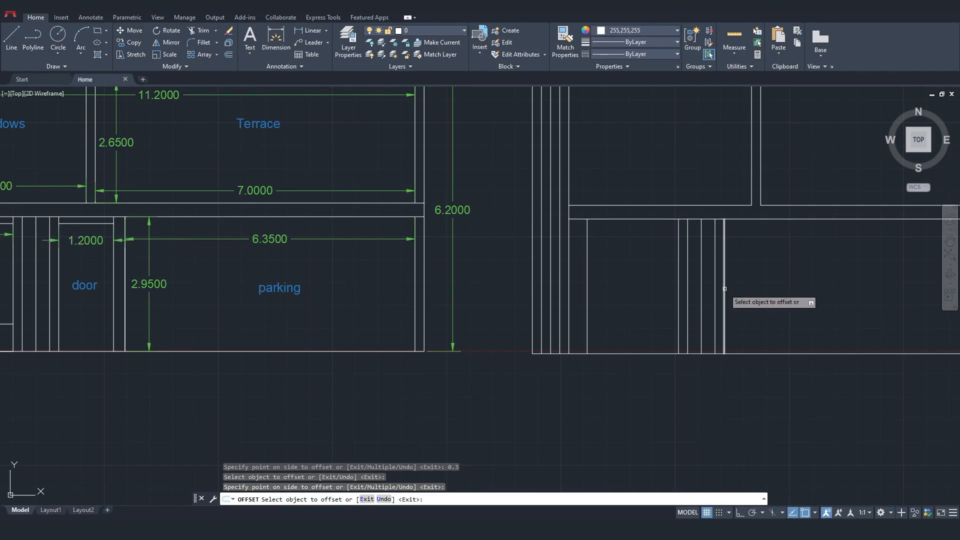
left_click(725, 281)
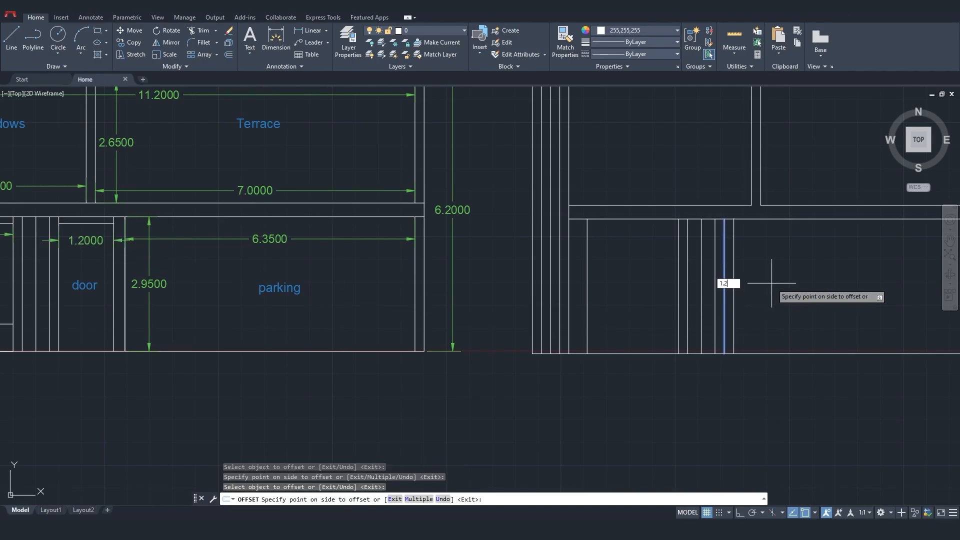
left_click(772, 281)
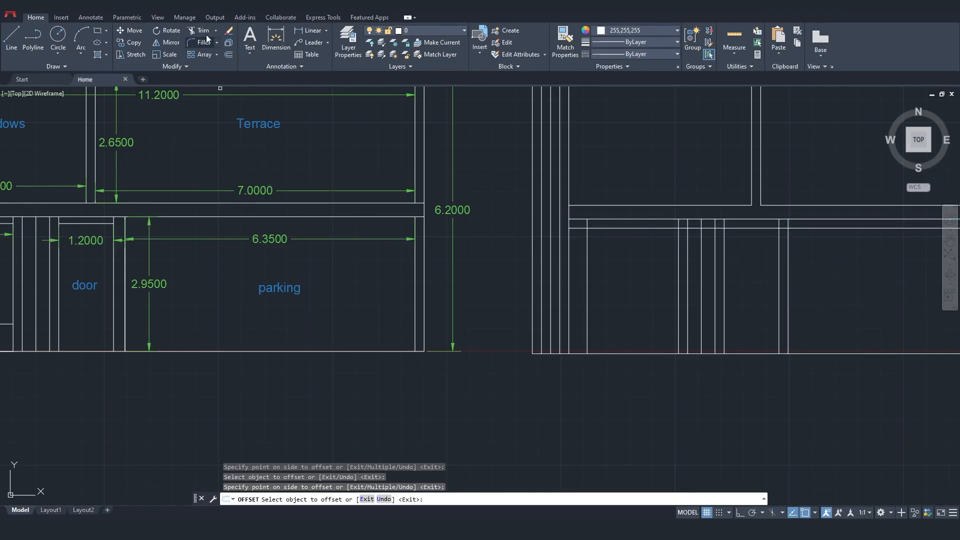
Trim the short segment inside the lower-storey opening, leaving two framed openings
left_click(201, 31)
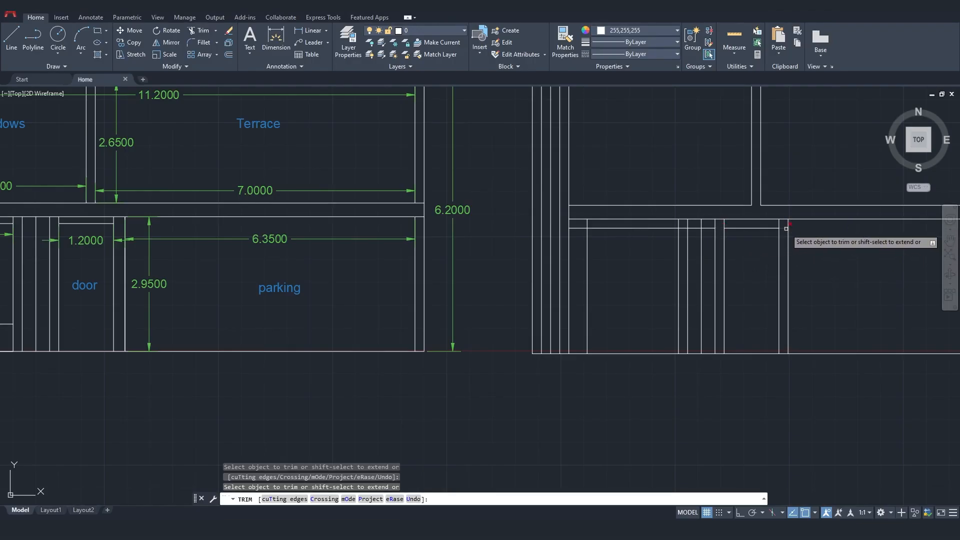
left_click(789, 228)
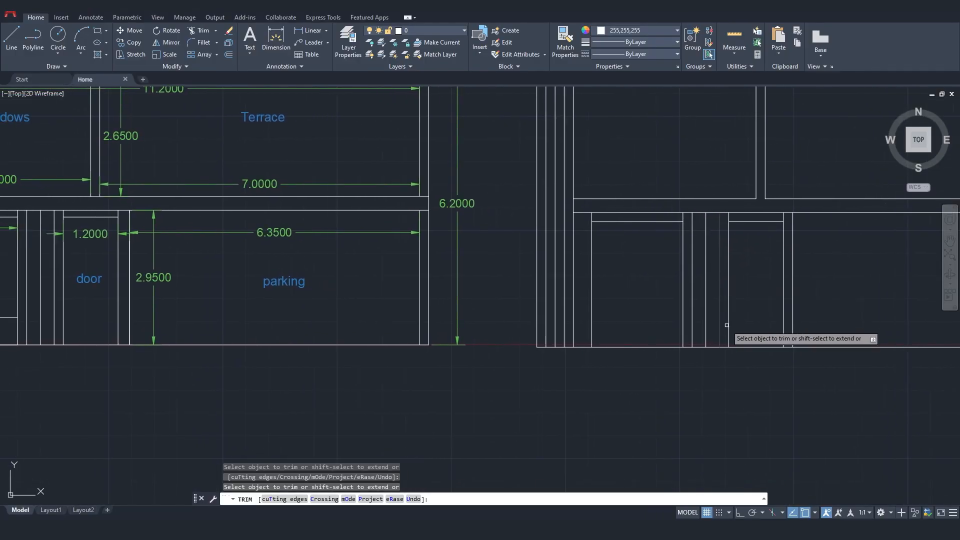
key("Escape")
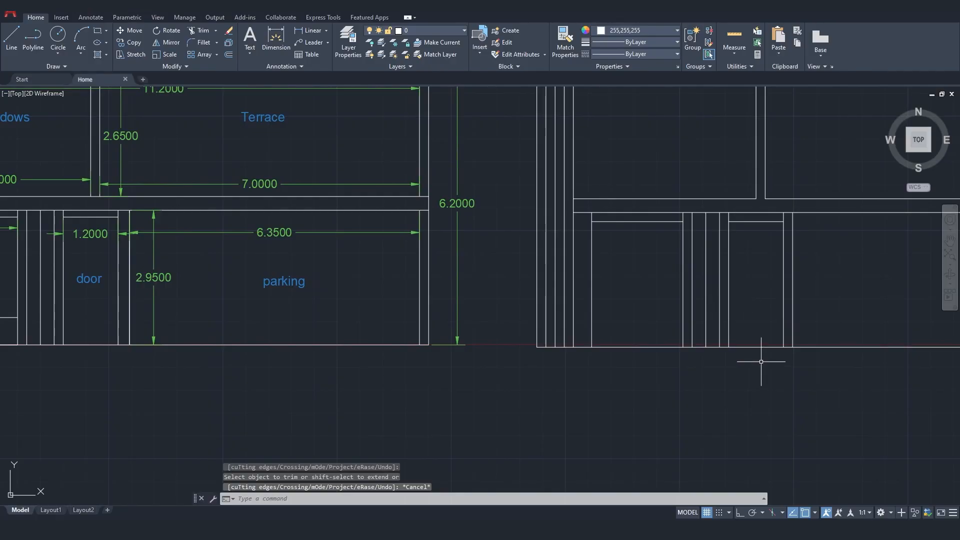
Draw a corner line above the top-left wall, extend the wall lines to it, and start trimming
left_click(11, 38)
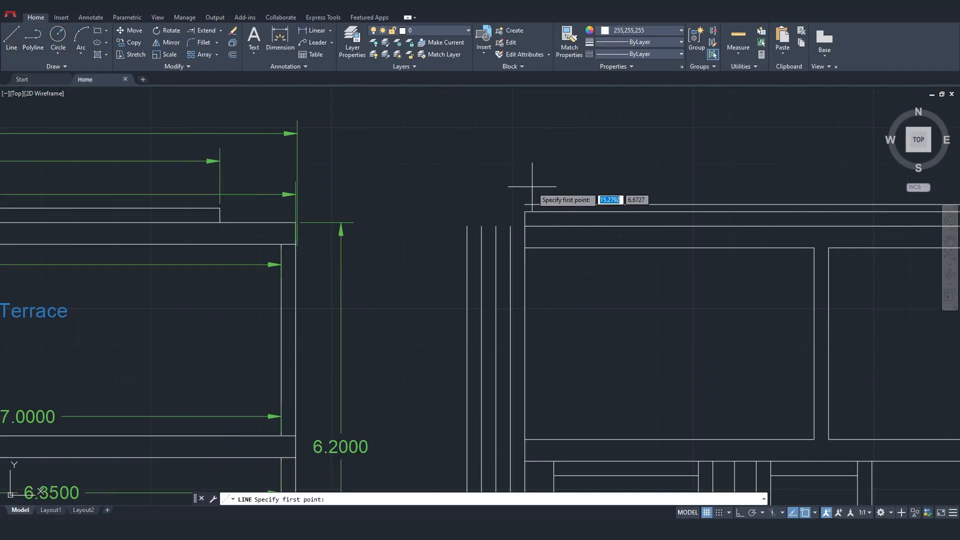
left_click(525, 186)
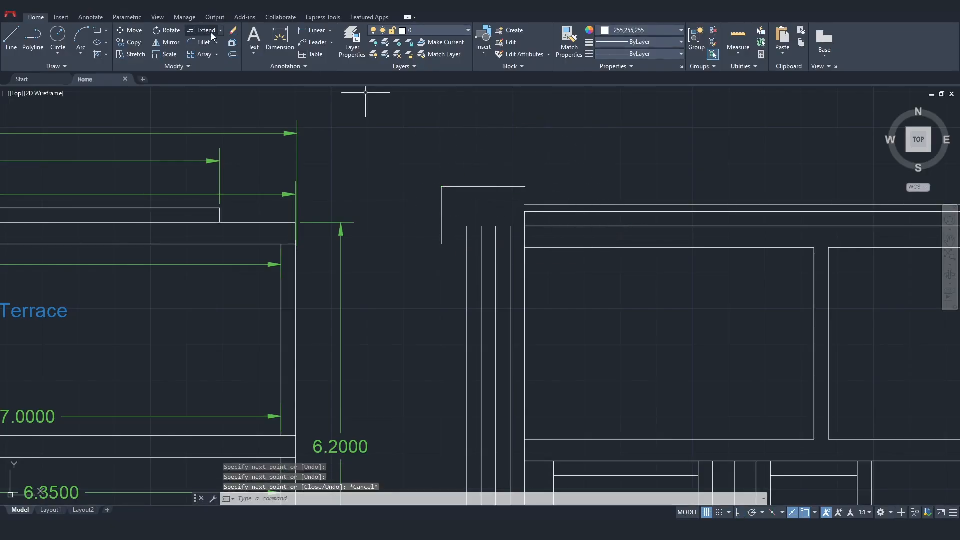
left_click(204, 31)
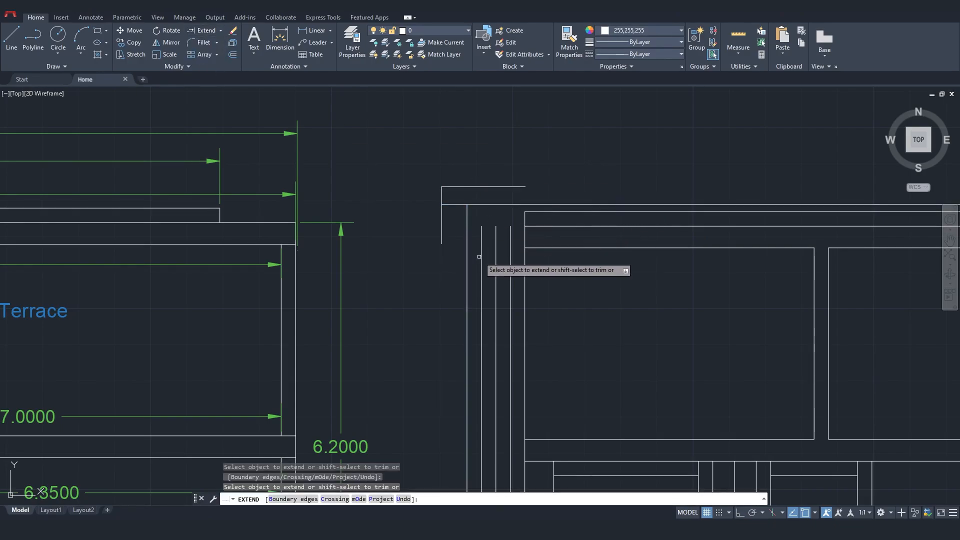
key("Escape")
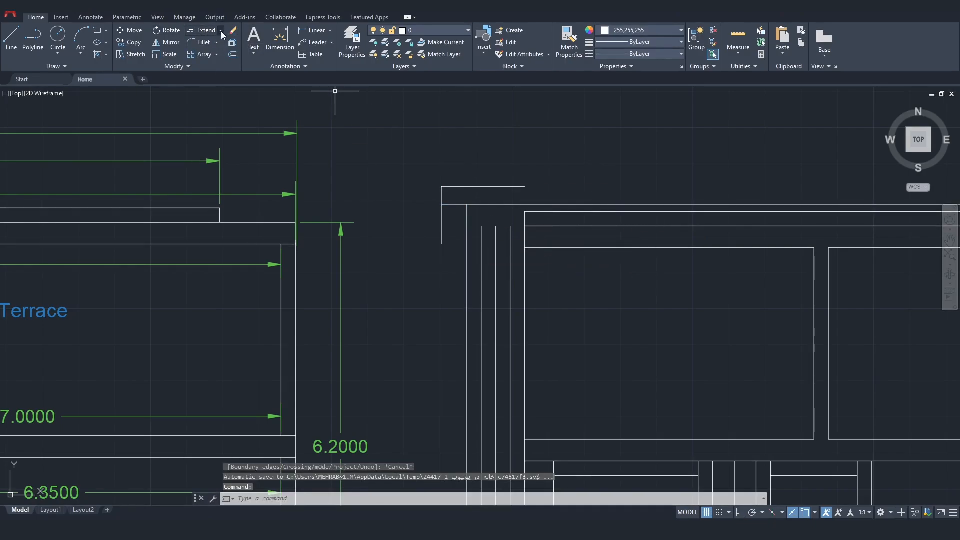
left_click(205, 30)
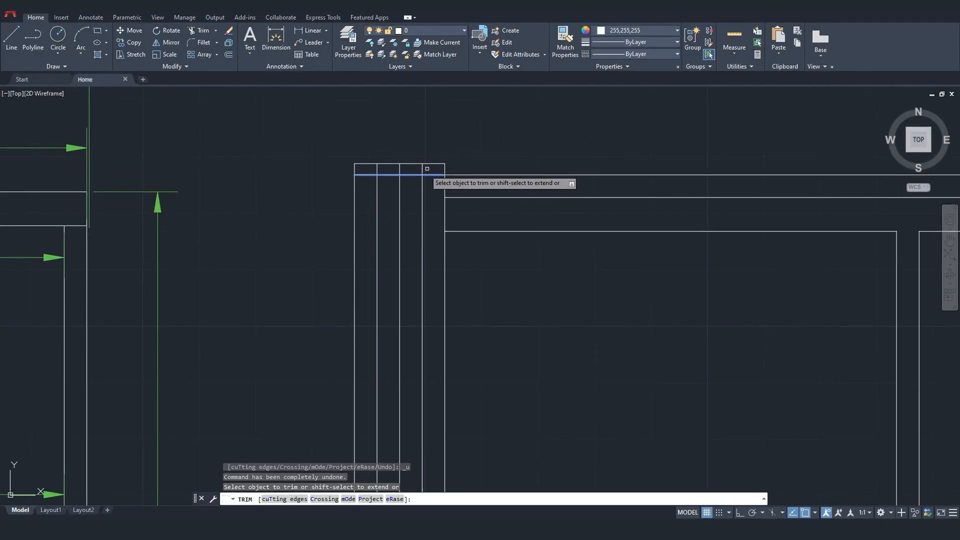
Trim the short top corner segment, then offset the bottom wall line 0.6 upward
left_click(404, 174)
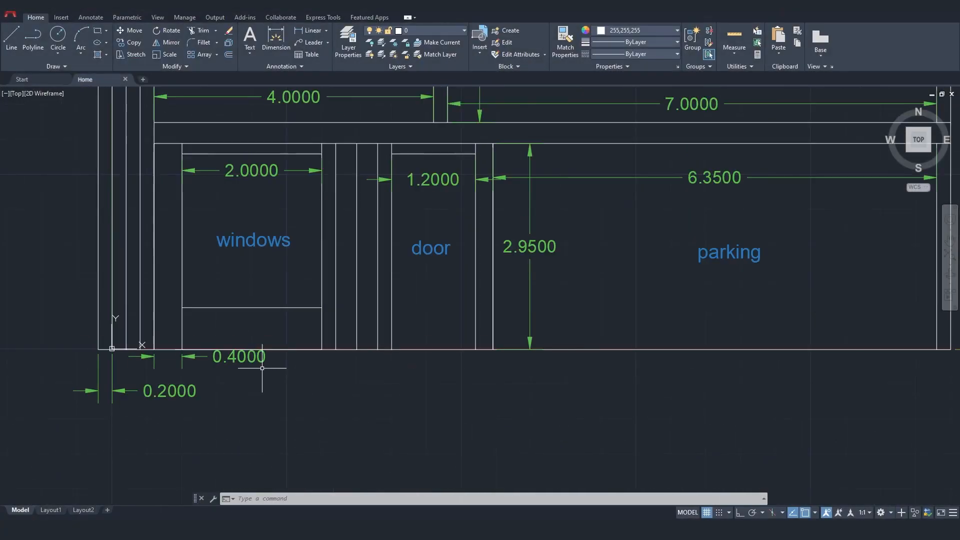
left_click(275, 42)
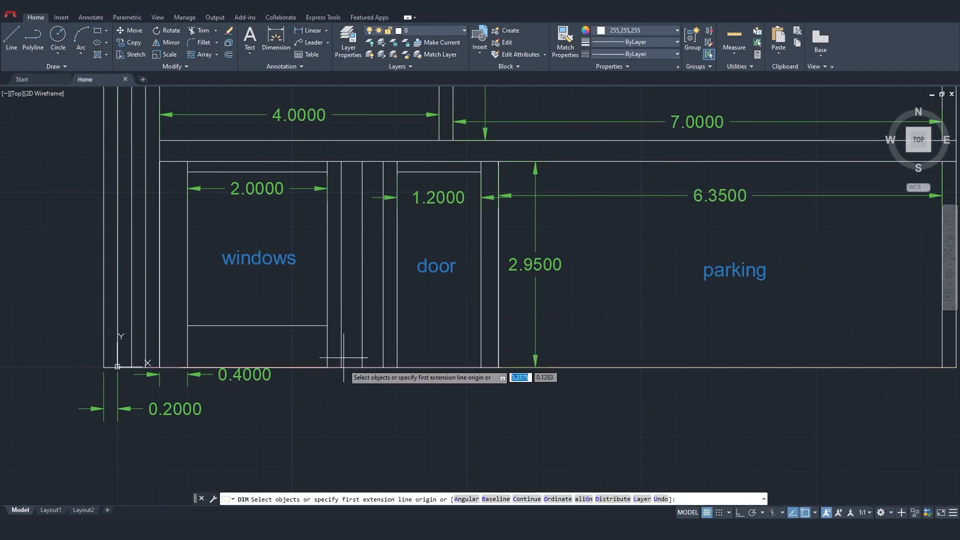
left_click(324, 325)
type("0.6")
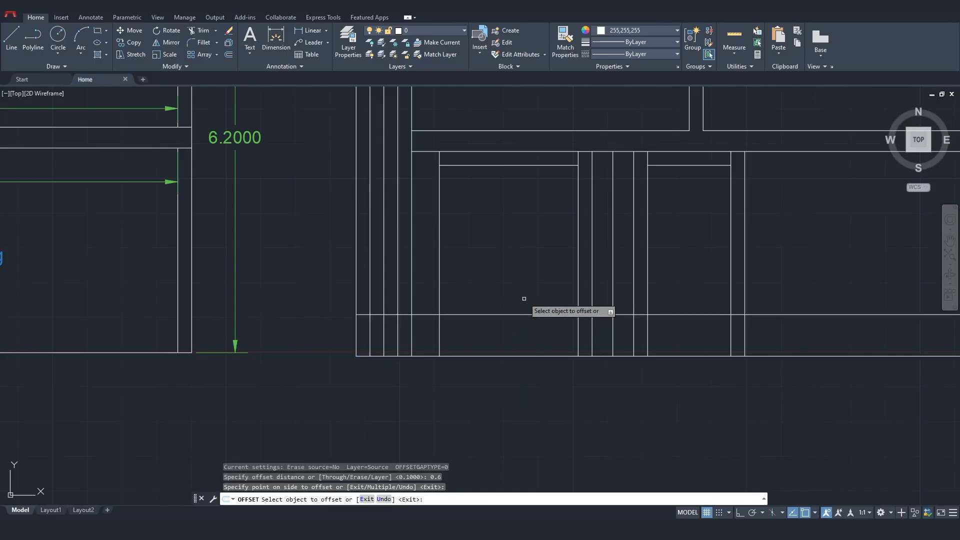
left_click(577, 254)
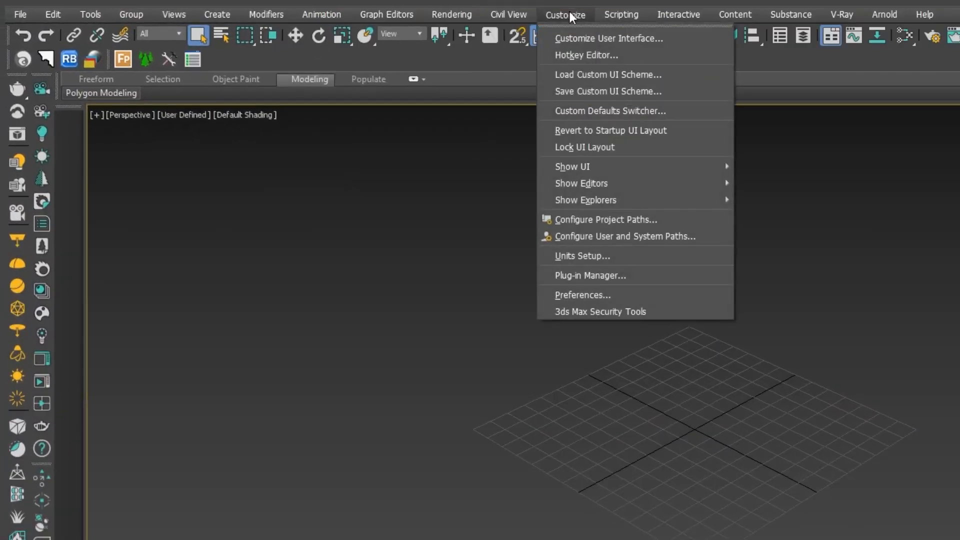
mouse_move(580, 256)
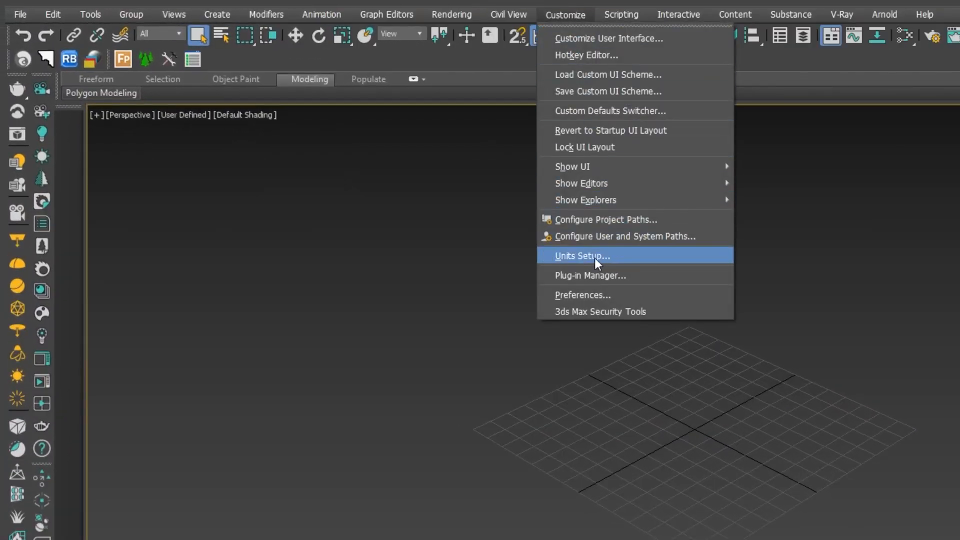
Confirm Metric Centimeters as the scene display units in Units Setup
left_click(581, 255)
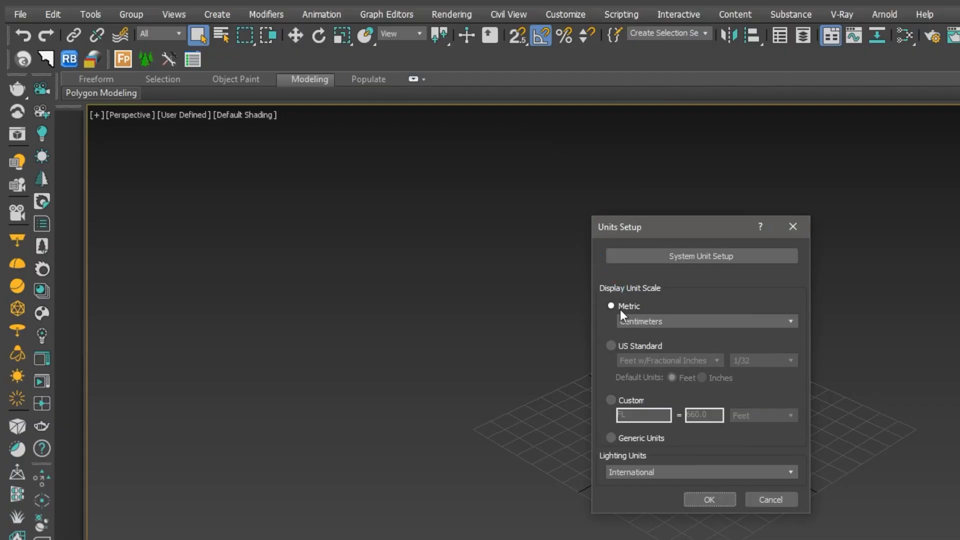
mouse_move(650, 337)
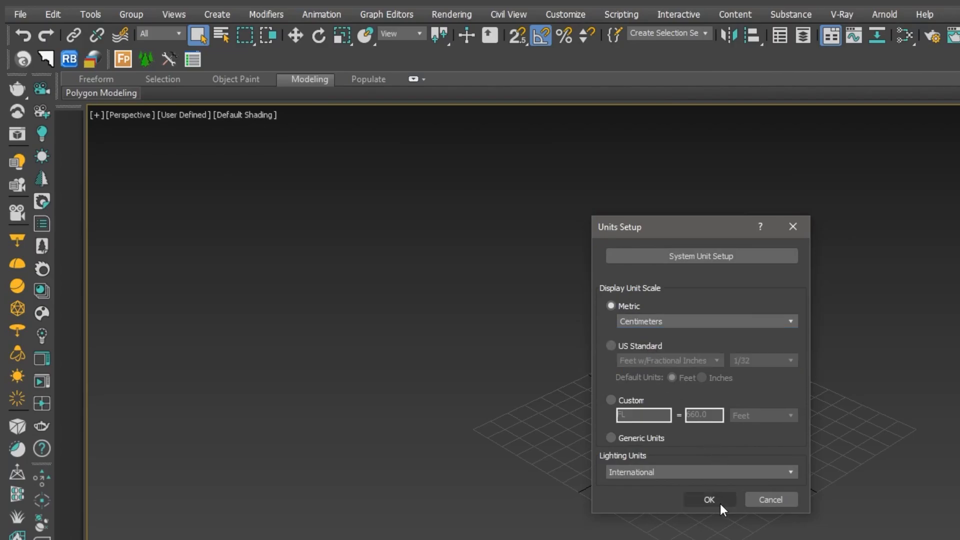
left_click(708, 499)
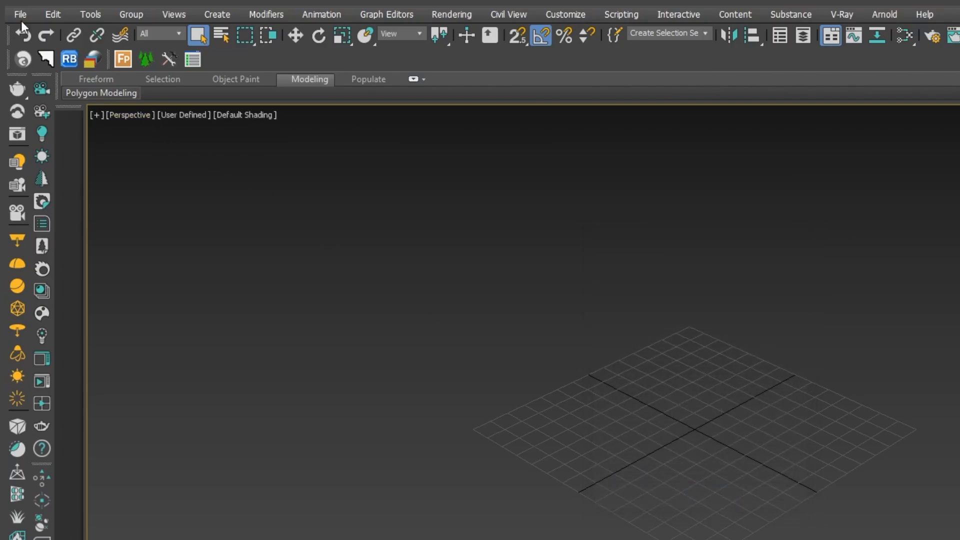
Start importing the home.dwg drawing into the scene
left_click(19, 14)
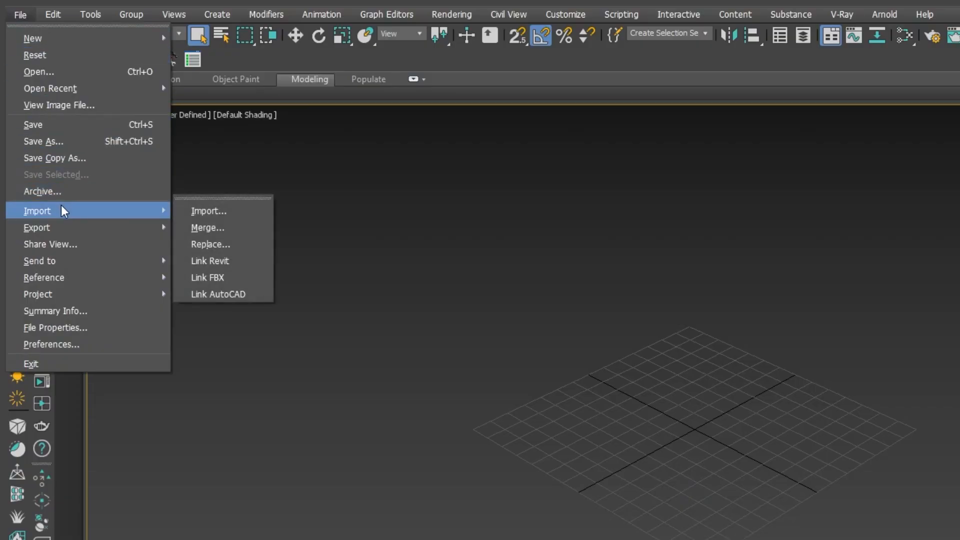
left_click(209, 210)
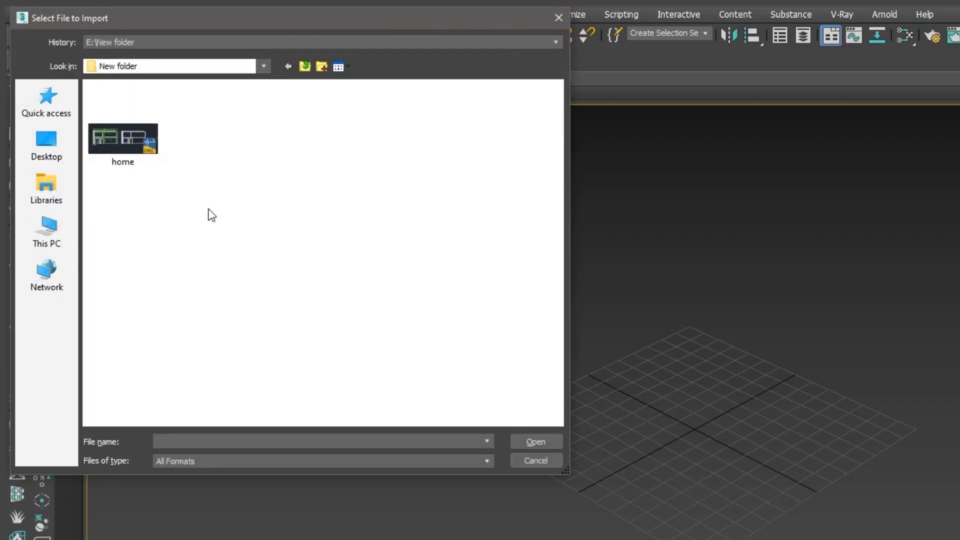
left_click(122, 139)
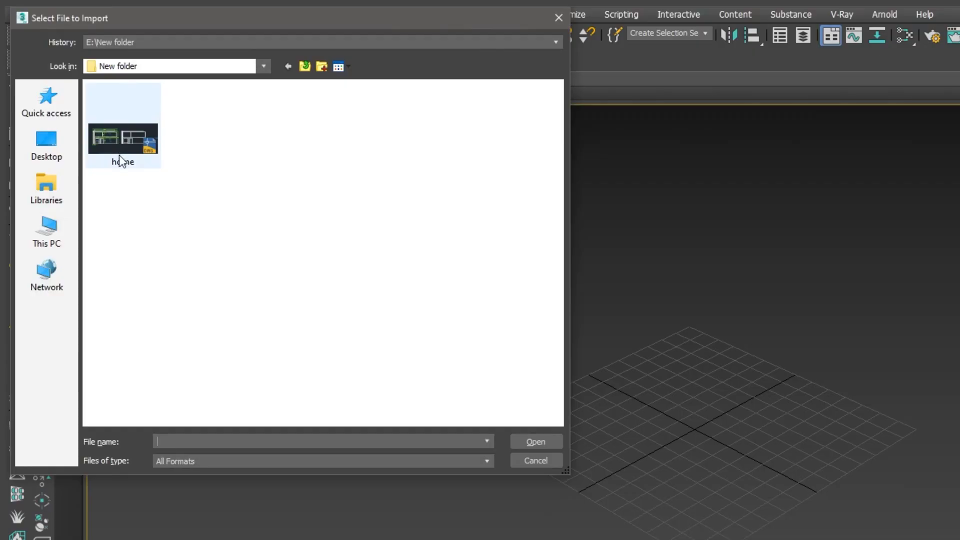
left_click(123, 142)
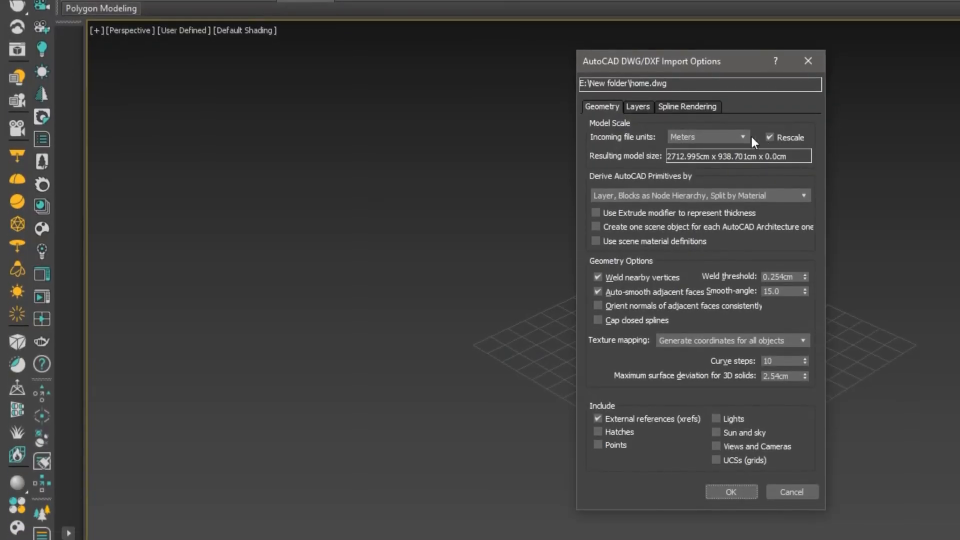
Import home.dwg with incoming units in Meters and Rescale kept on
left_click(770, 137)
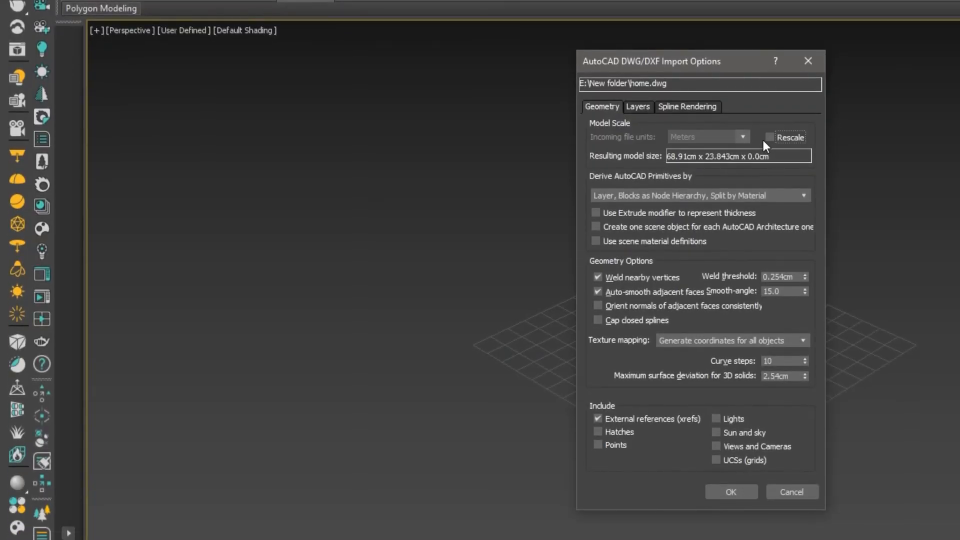
left_click(770, 136)
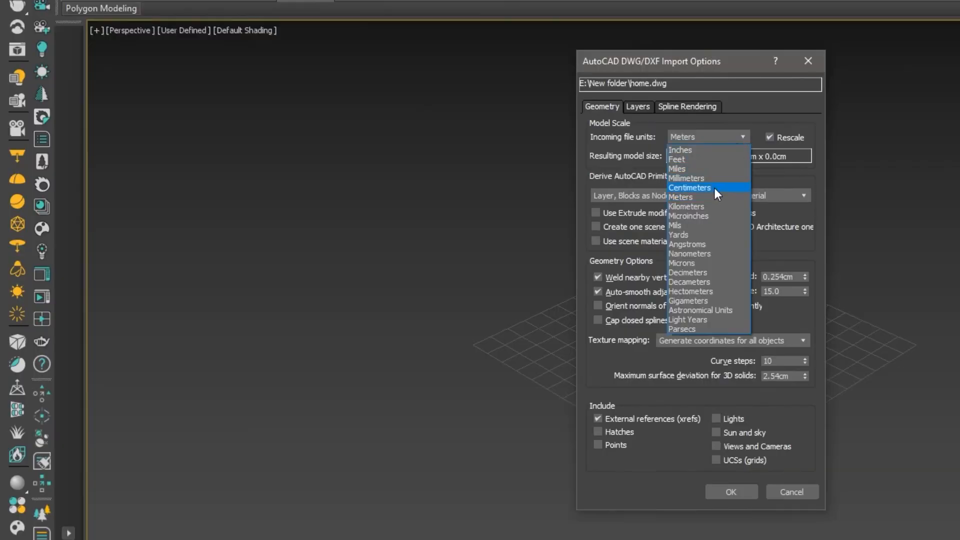
left_click(680, 197)
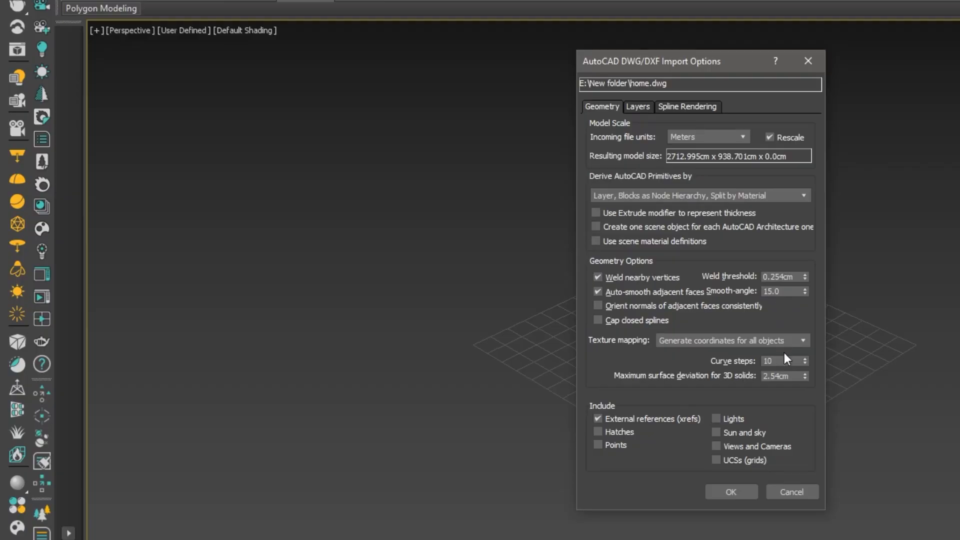
mouse_move(778, 450)
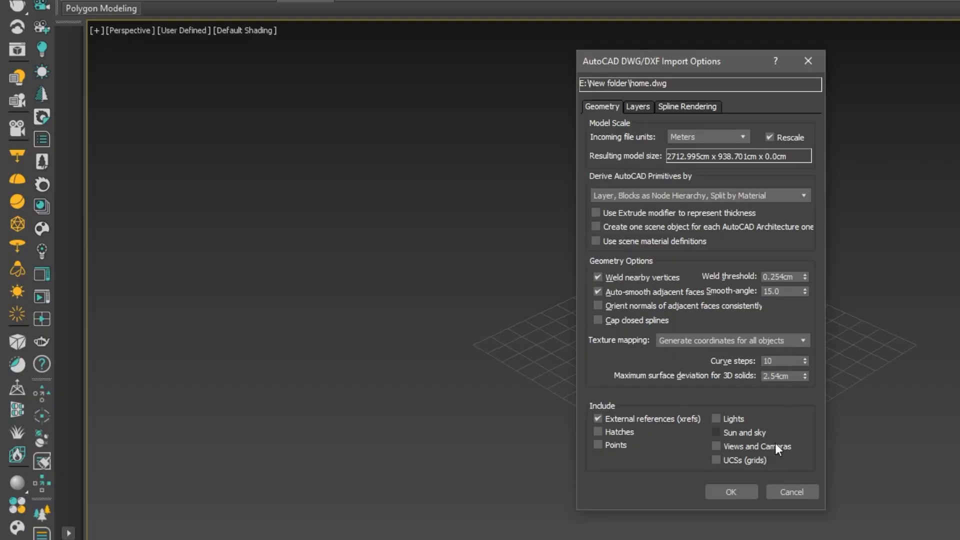
left_click(730, 492)
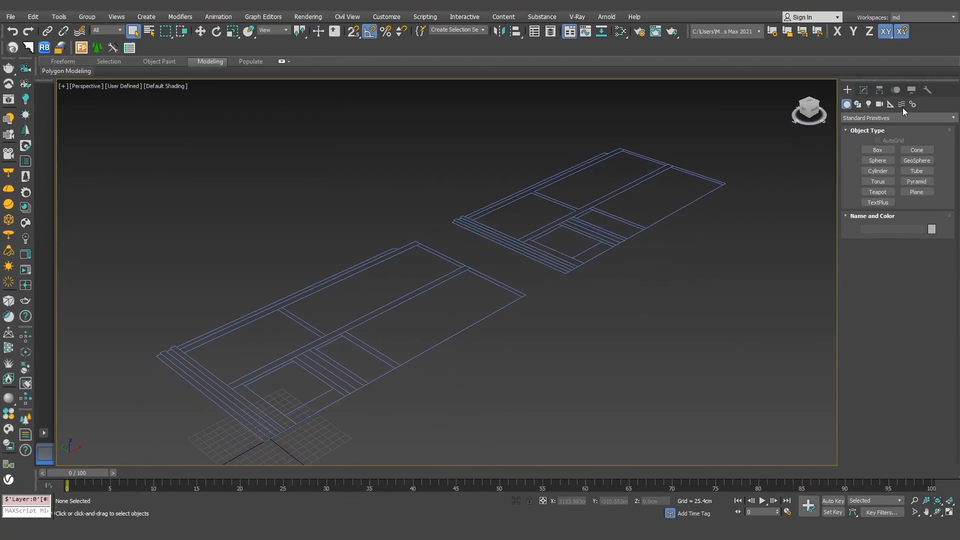
Place a Tape measure helper from the Helpers category
left_click(889, 104)
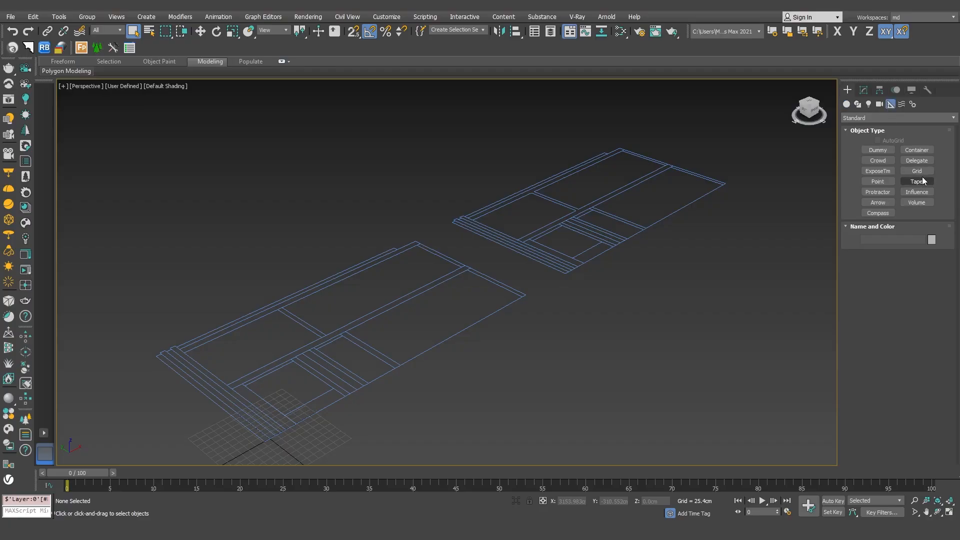
left_click(916, 181)
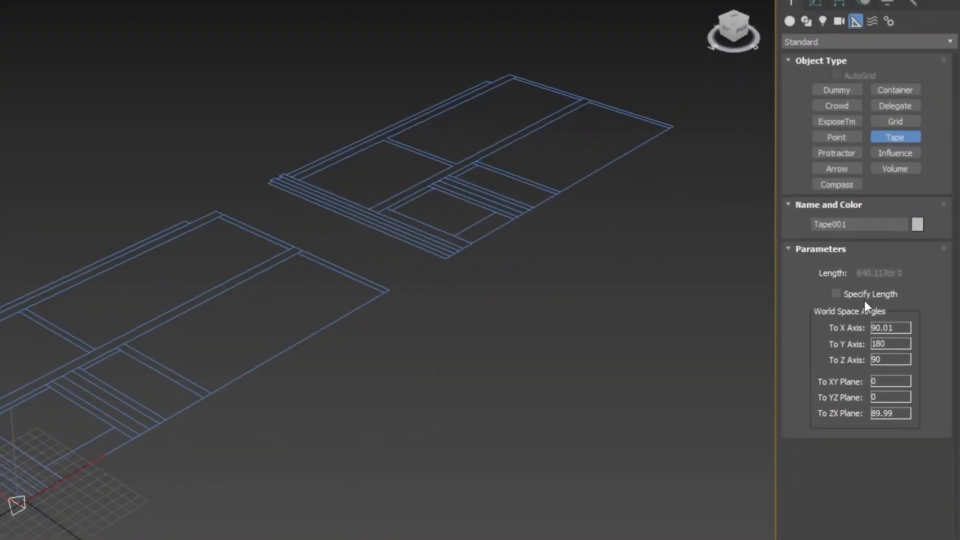
mouse_move(865, 288)
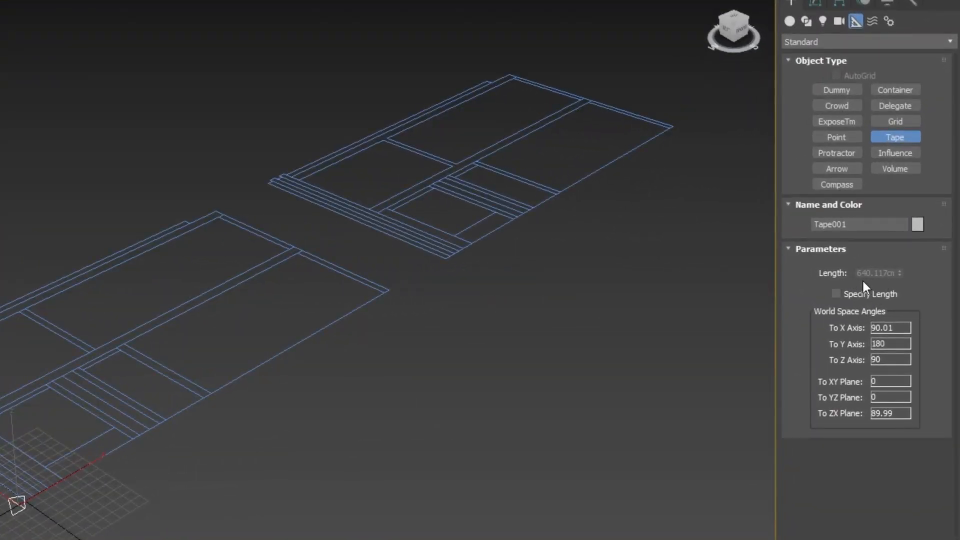
mouse_move(505, 427)
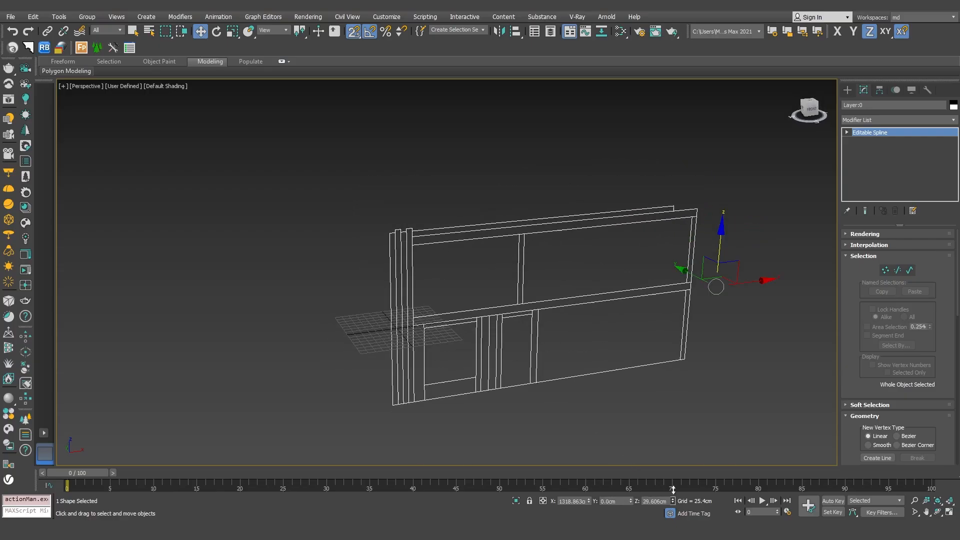
Finish the grid-point and vertex snap settings and switch to creating spline shapes
key("f")
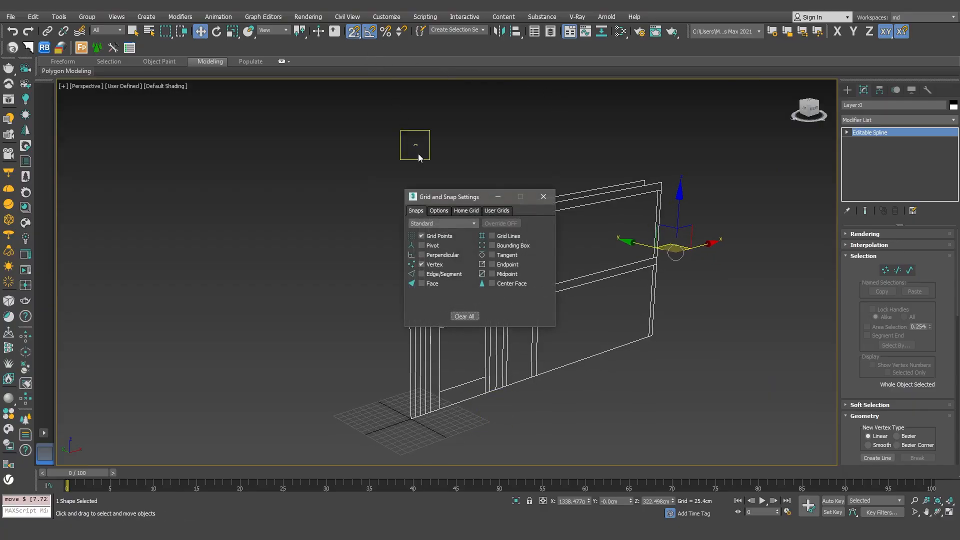
left_click(422, 236)
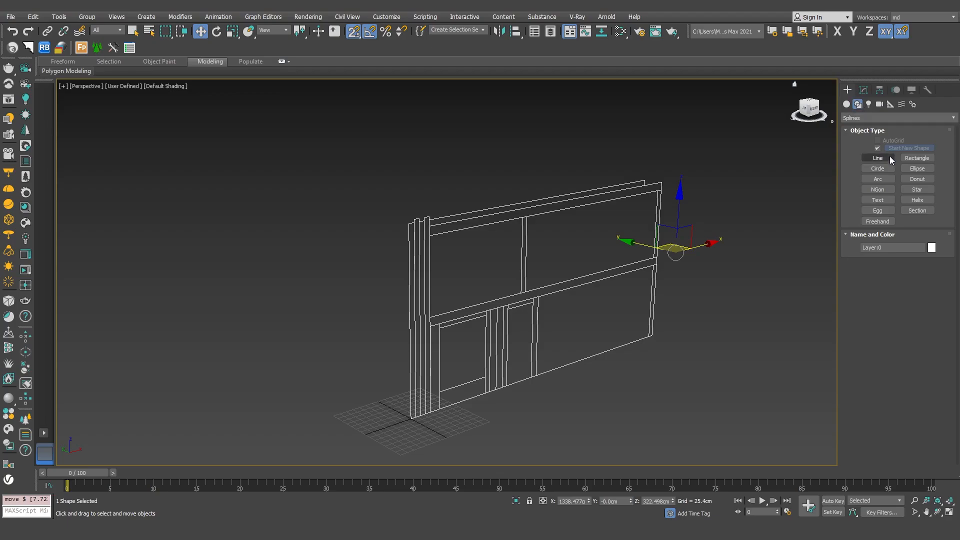
left_click(916, 158)
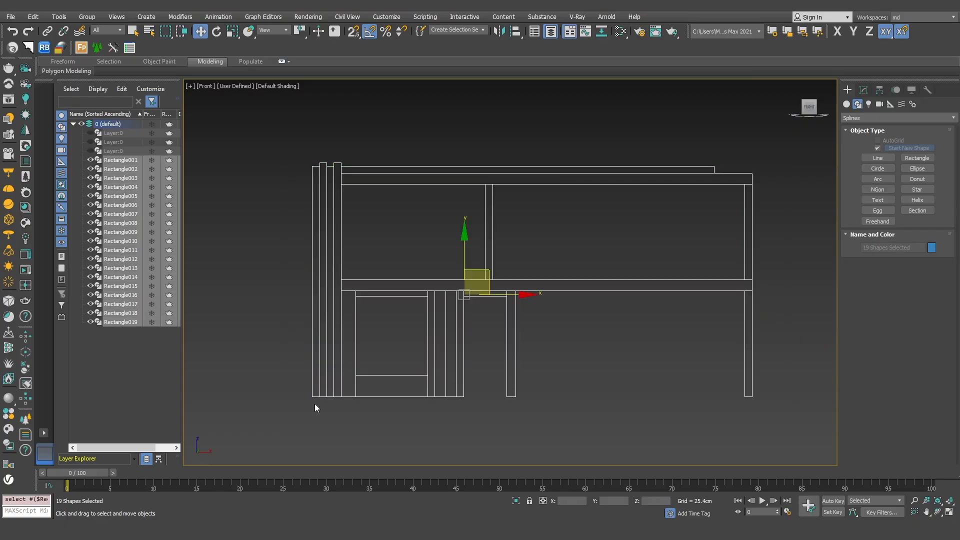
mouse_move(930, 254)
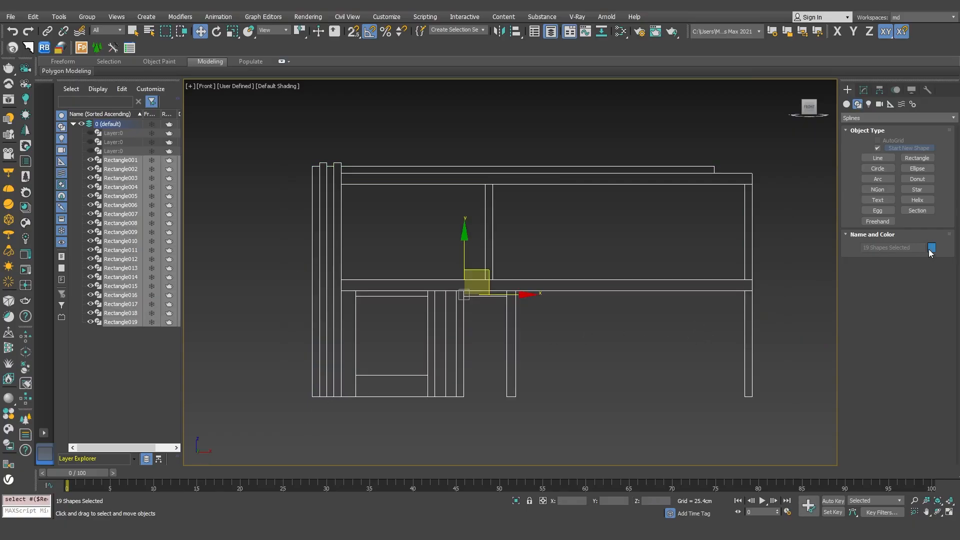
Give the rectangles a display colour and select the top beam, Rectangle006
left_click(931, 247)
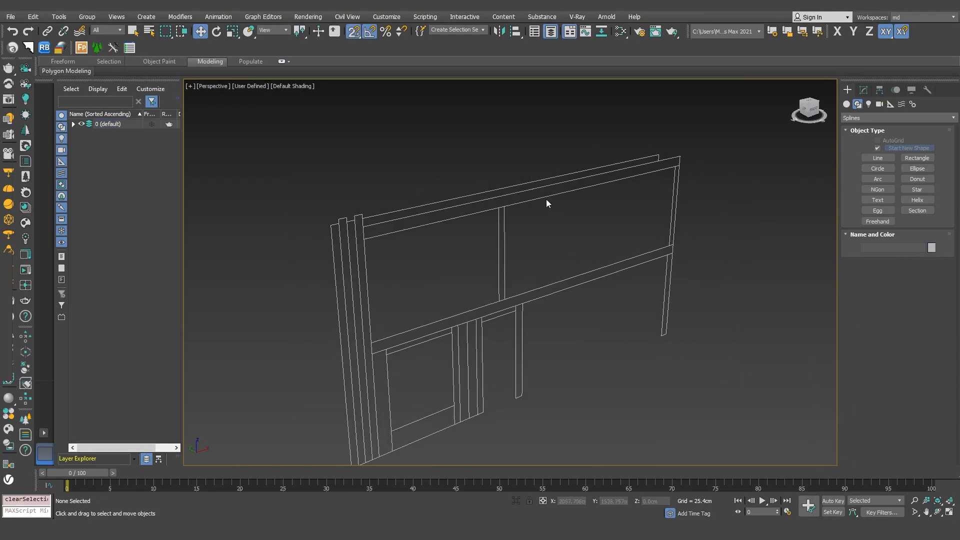
left_click(545, 190)
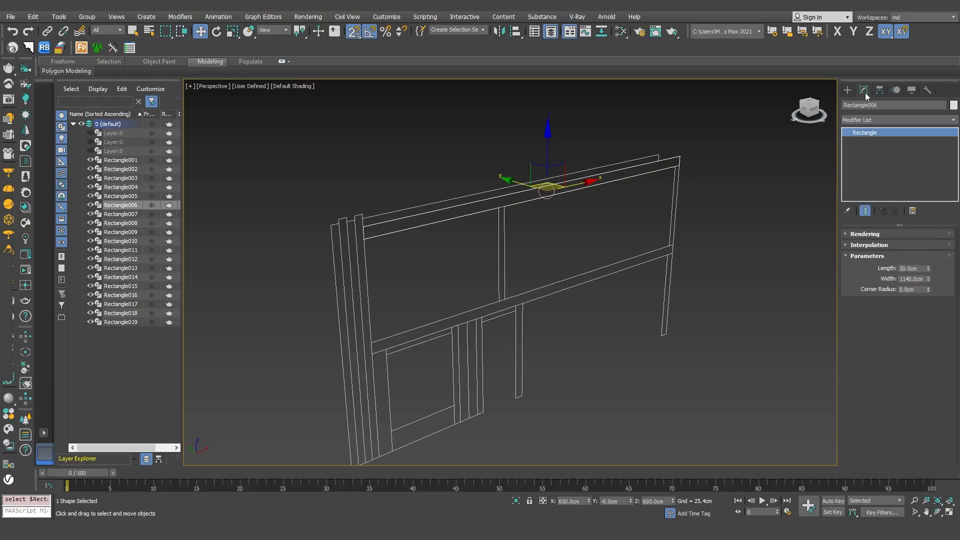
left_click(897, 120)
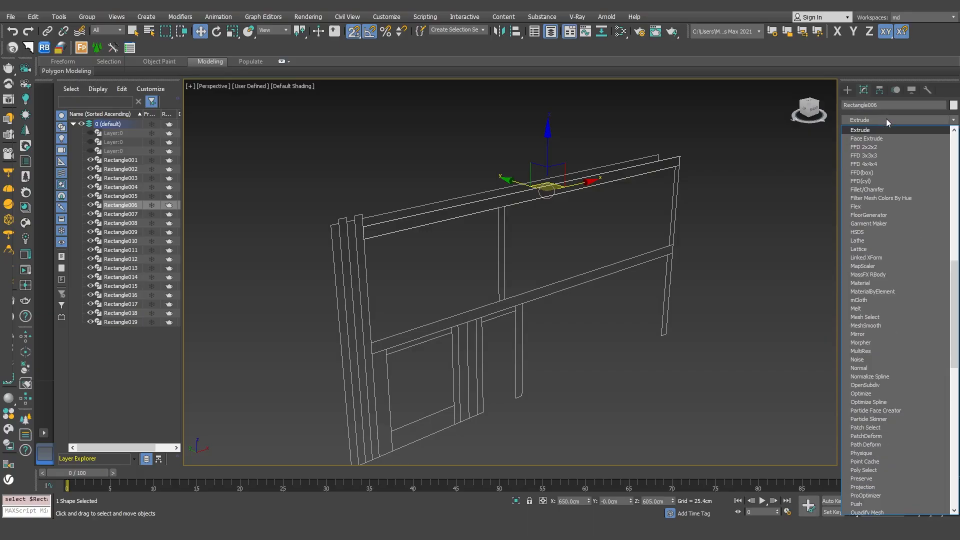
Extrude Rectangle006 by -1600 and reuse that extrusion on the middle slab and end walls
left_click(860, 129)
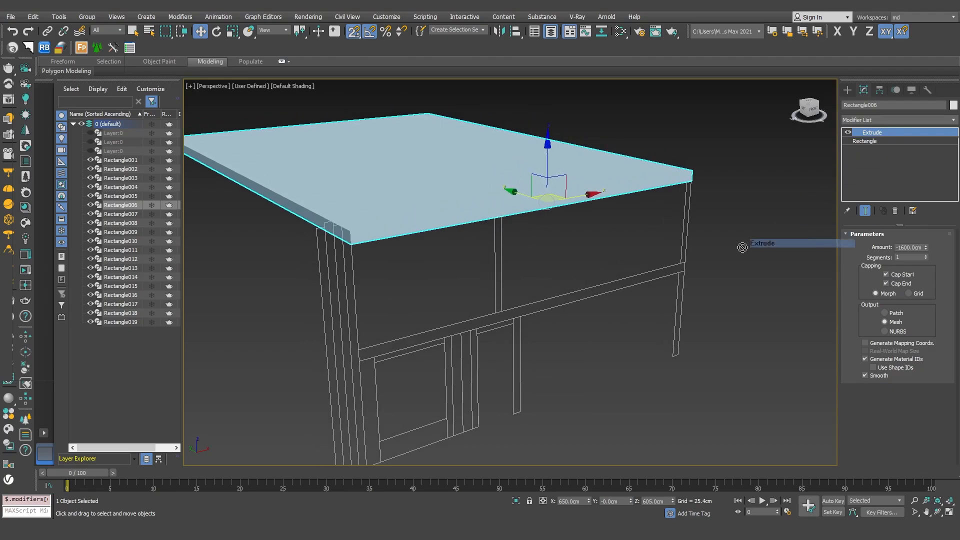
left_click(120, 232)
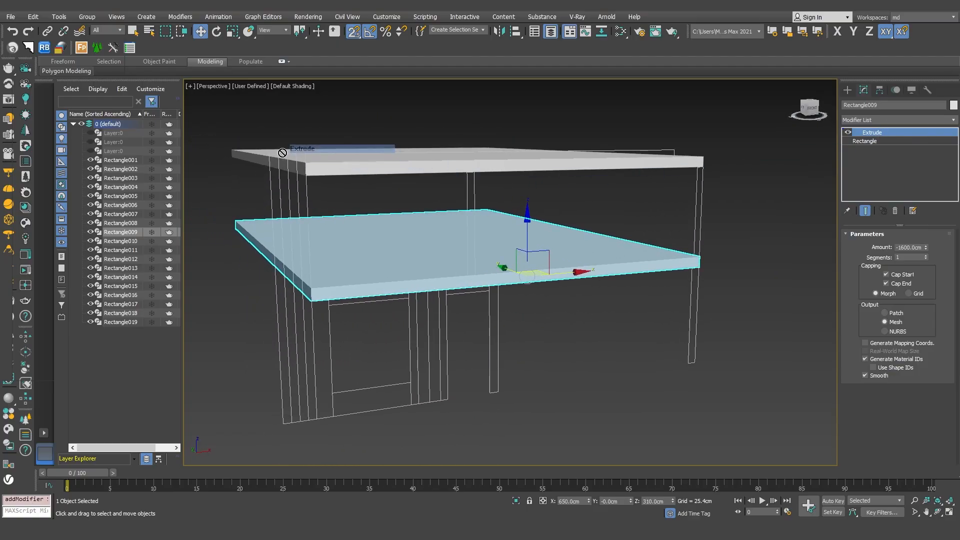
left_click(120, 169)
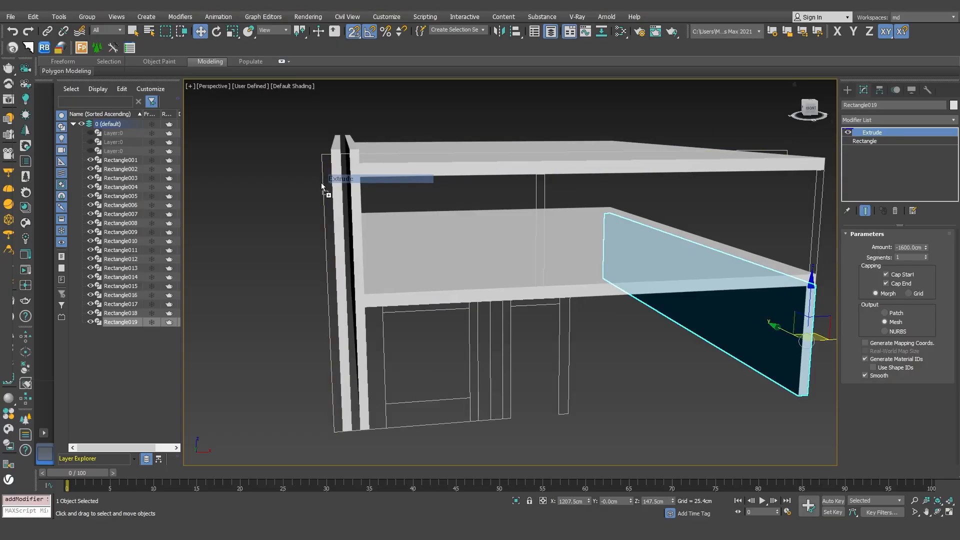
left_click(120, 160)
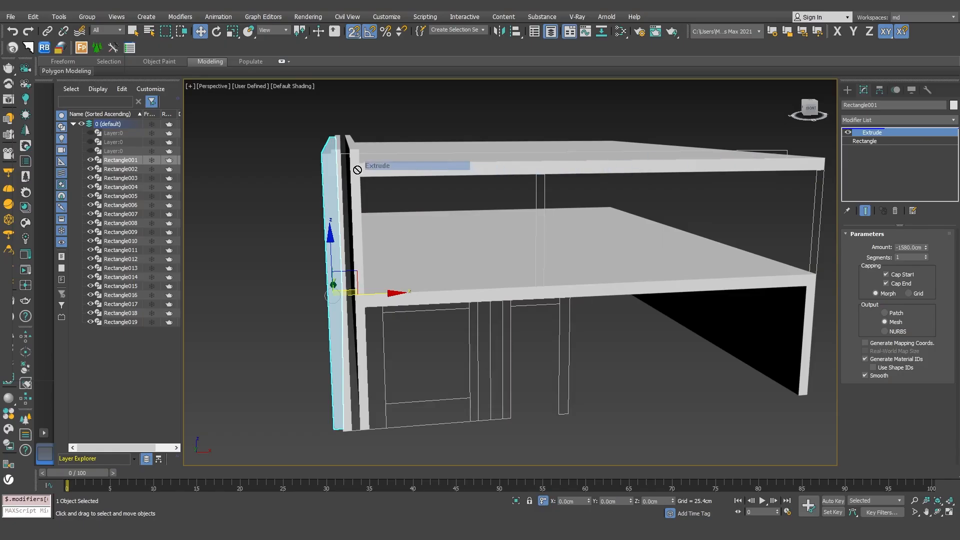
Extrude the remaining wall, top strip, right pillar and interior column outlines
left_click(120, 178)
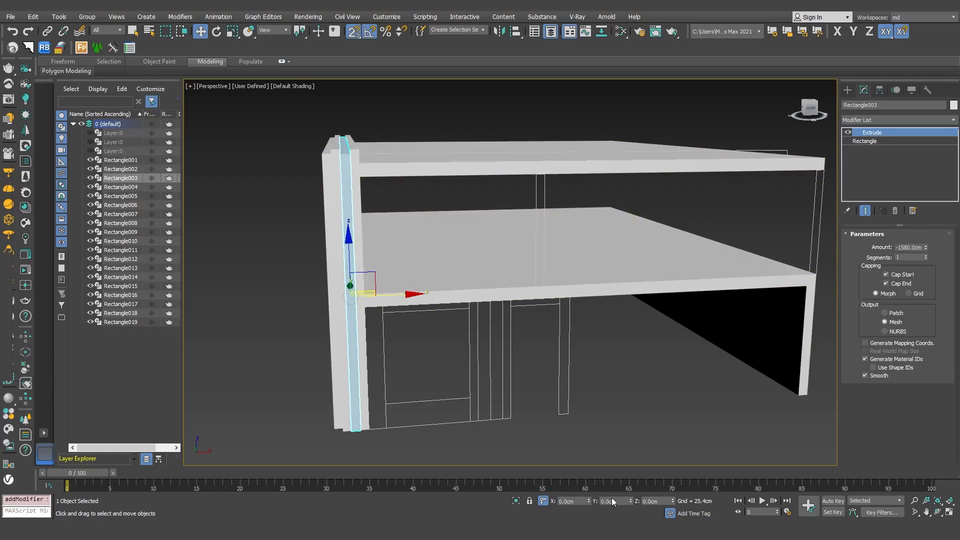
left_click(614, 501)
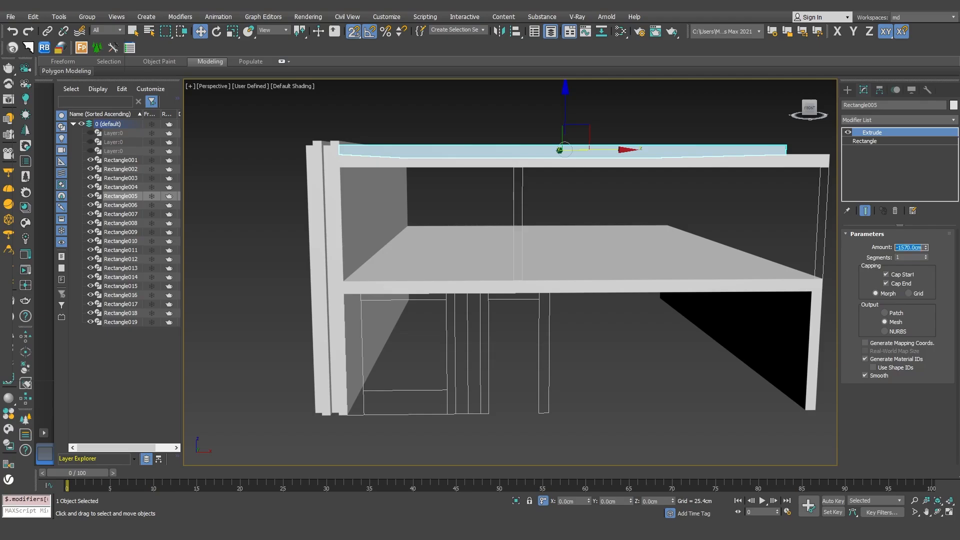
left_click(615, 501)
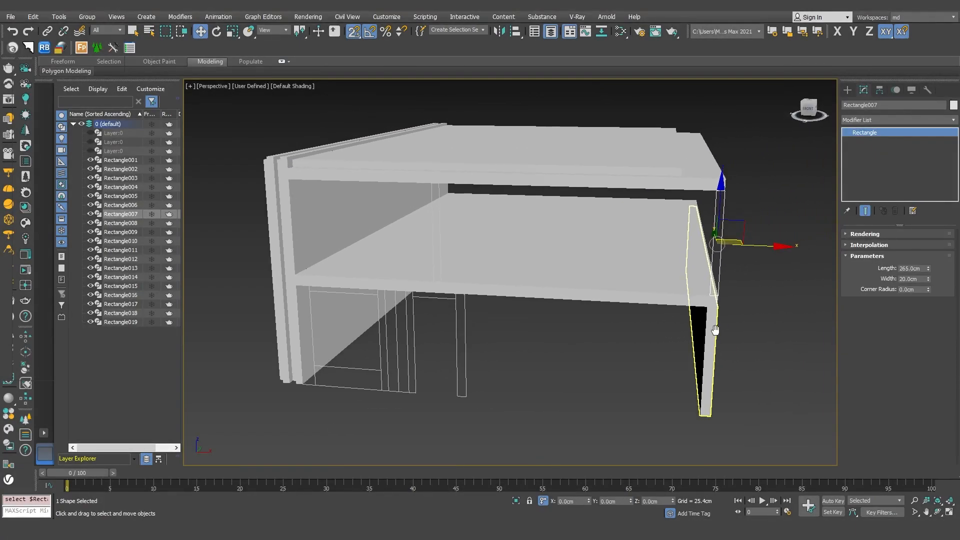
left_click(953, 120)
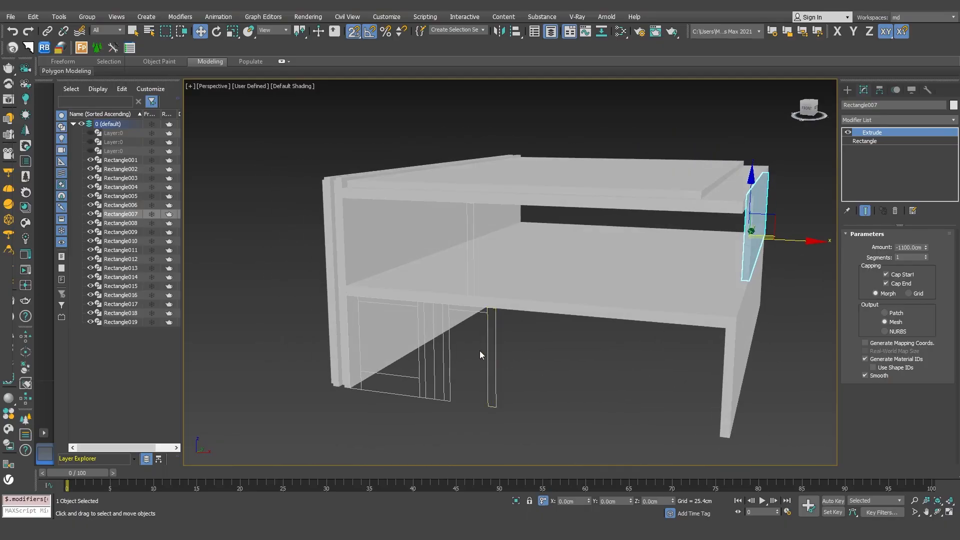
left_click(121, 223)
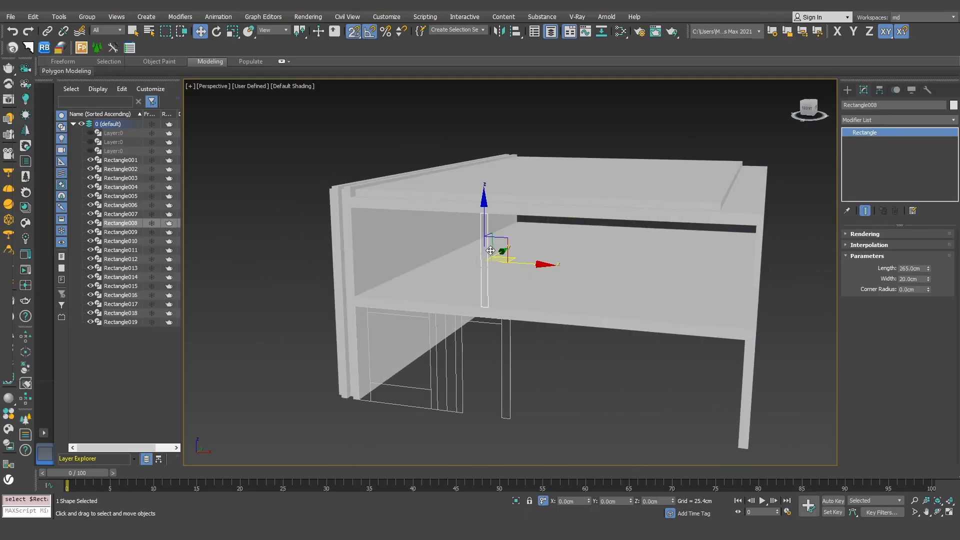
left_click(894, 119)
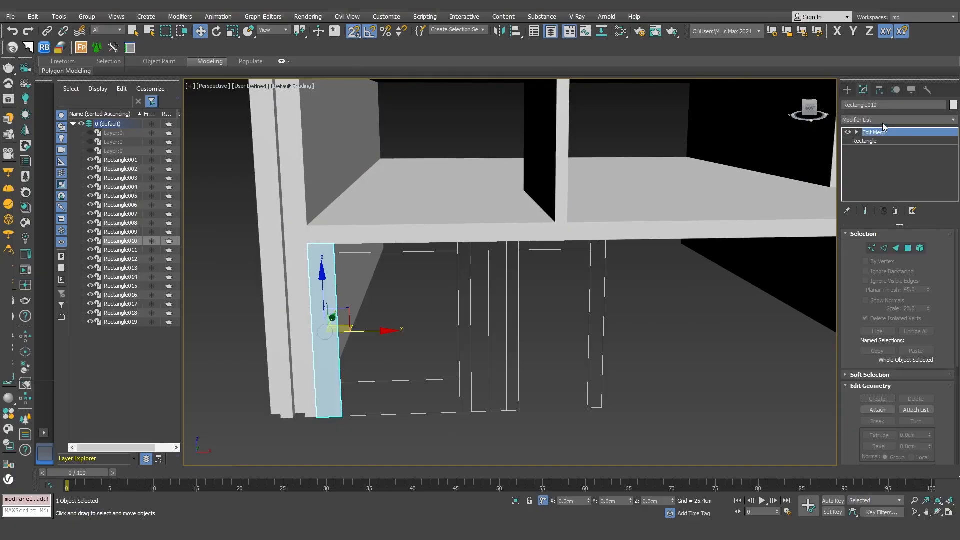
Extrude the window frame, sill and two frame posts by -20
left_click(894, 120)
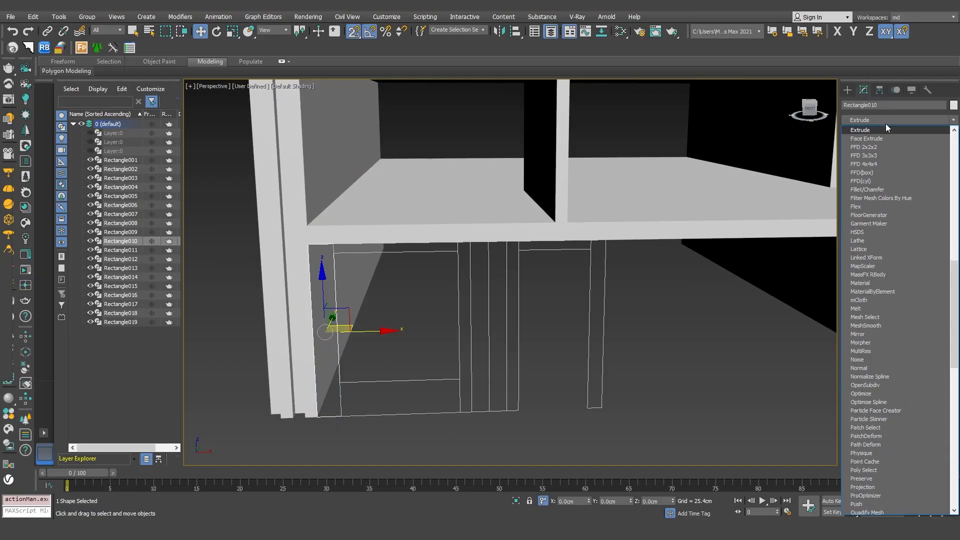
left_click(861, 129)
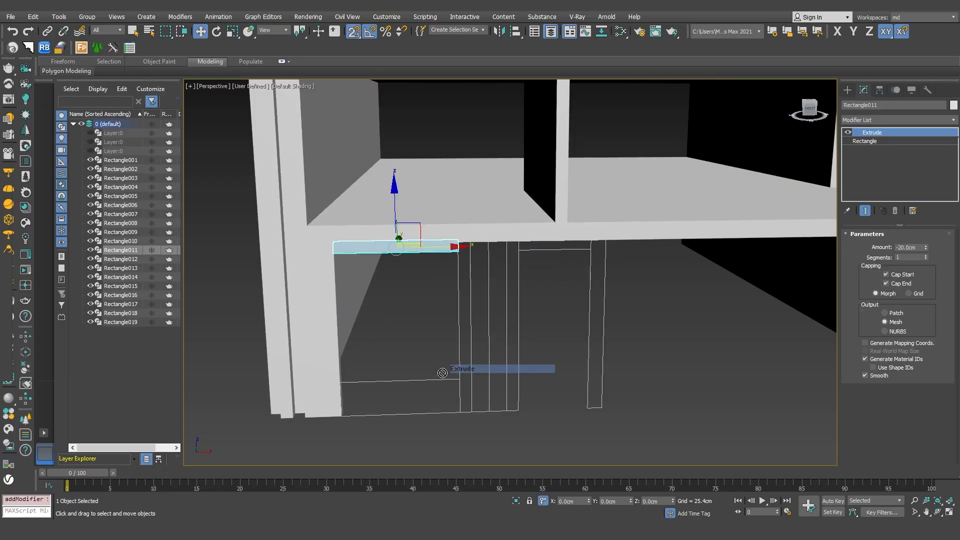
left_click(120, 259)
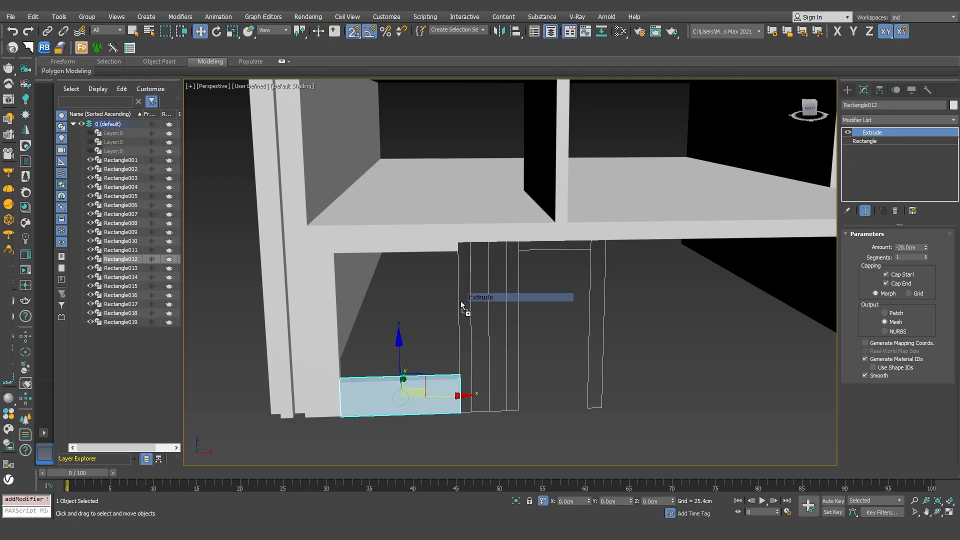
left_click(121, 268)
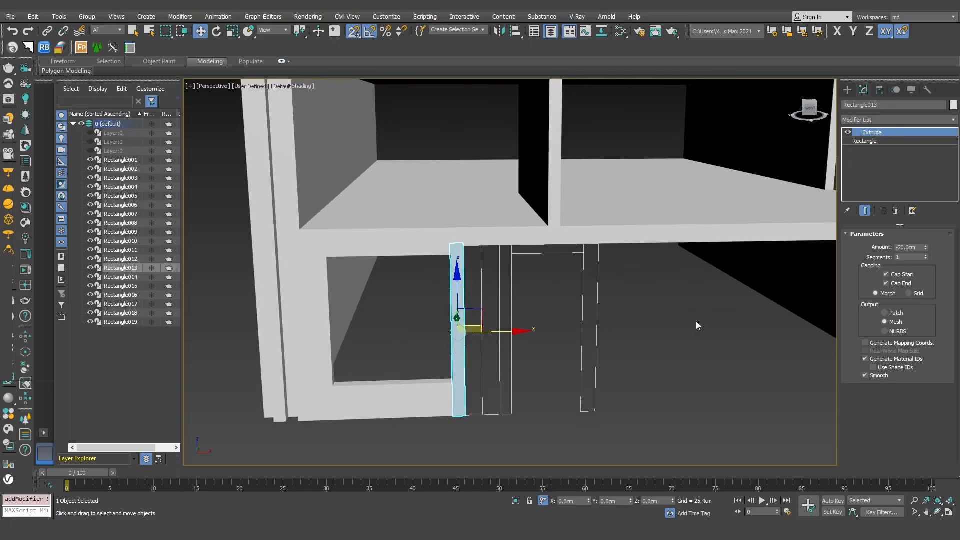
left_click(120, 276)
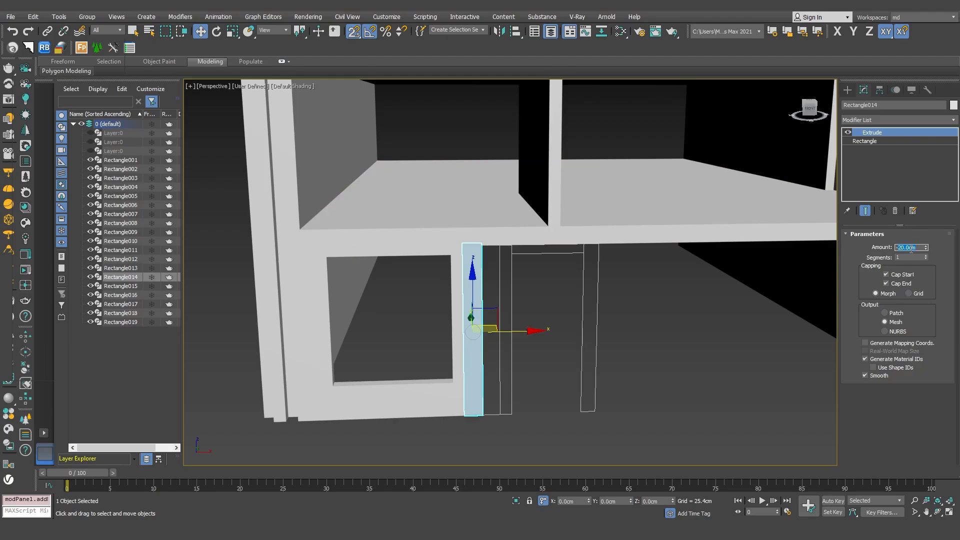
triple_click(909, 246)
type("-100")
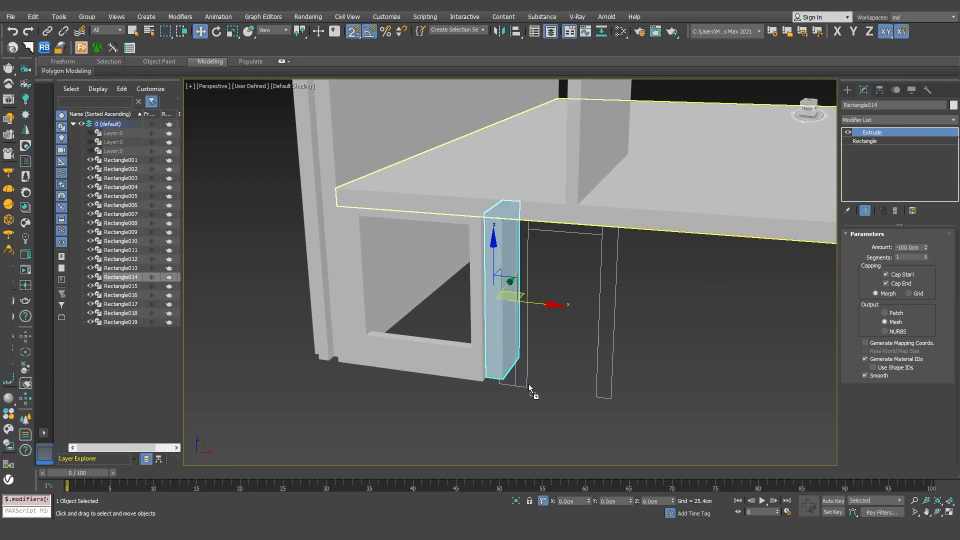
Extrude Rectangle014 by -100 and apply it to door posts Rectangle016 and Rectangle018
left_click(120, 286)
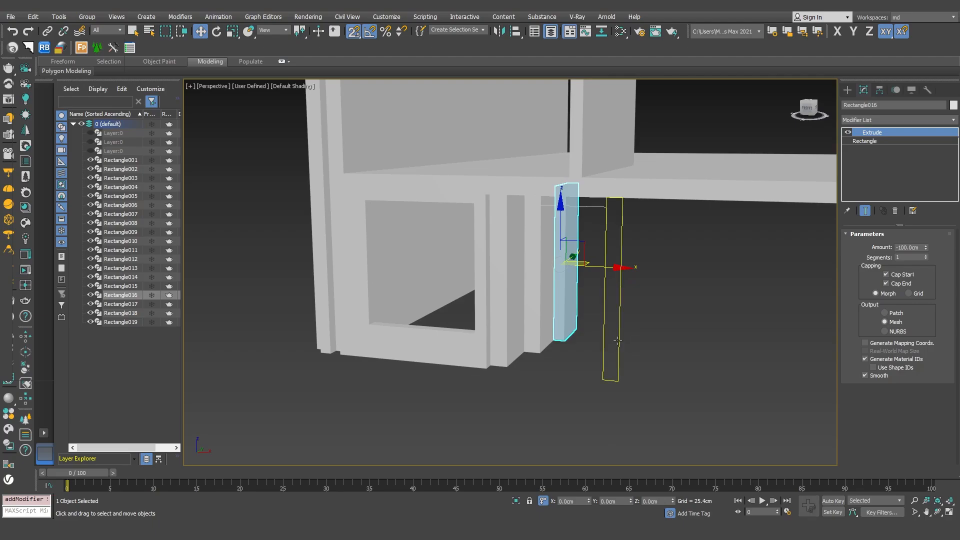
left_click(894, 120)
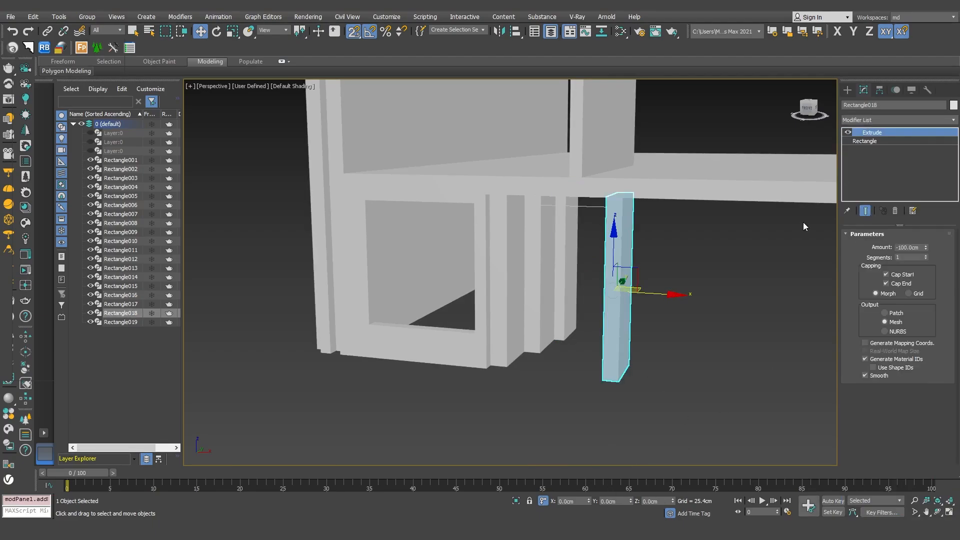
triple_click(909, 247)
type("-1100")
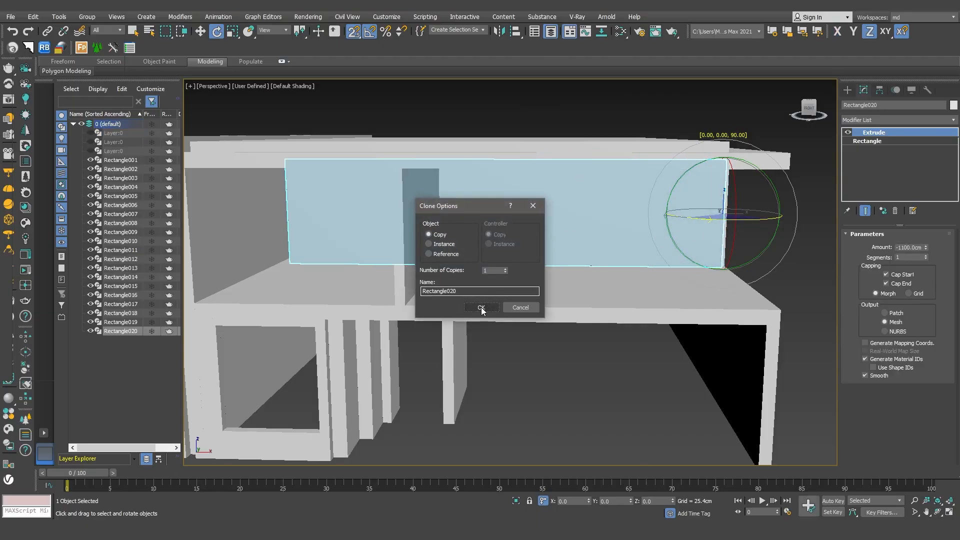
Copy the extruded box as Rectangle020 and position it along the upper floor
left_click(480, 307)
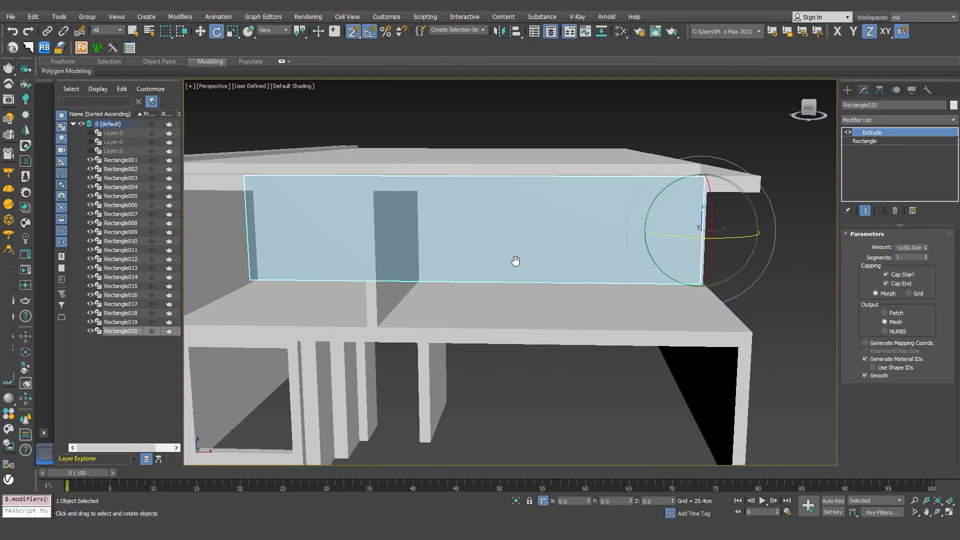
left_click(199, 31)
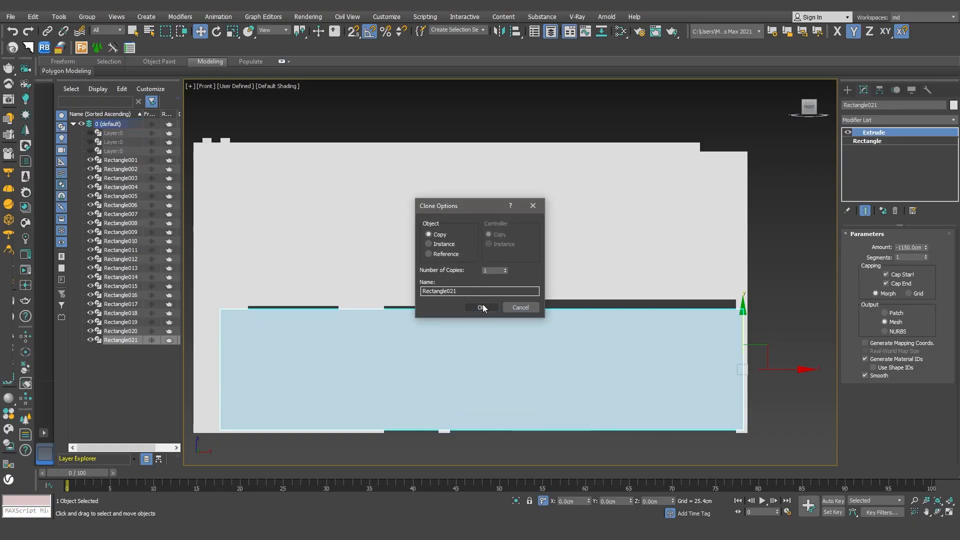
Clone the wall box as Rectangle021, change its rectangle Length, and bring in the sliding door models
left_click(481, 307)
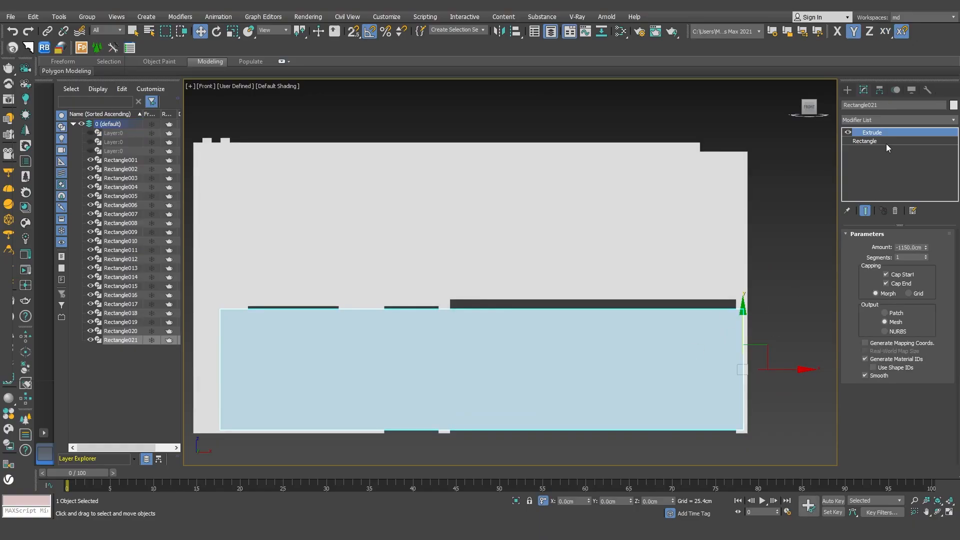
left_click(865, 141)
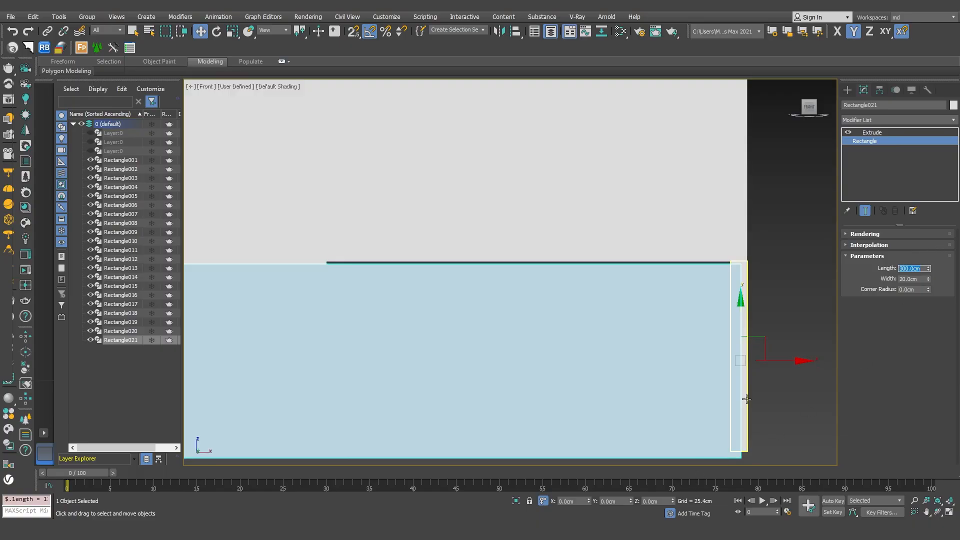
left_click(871, 132)
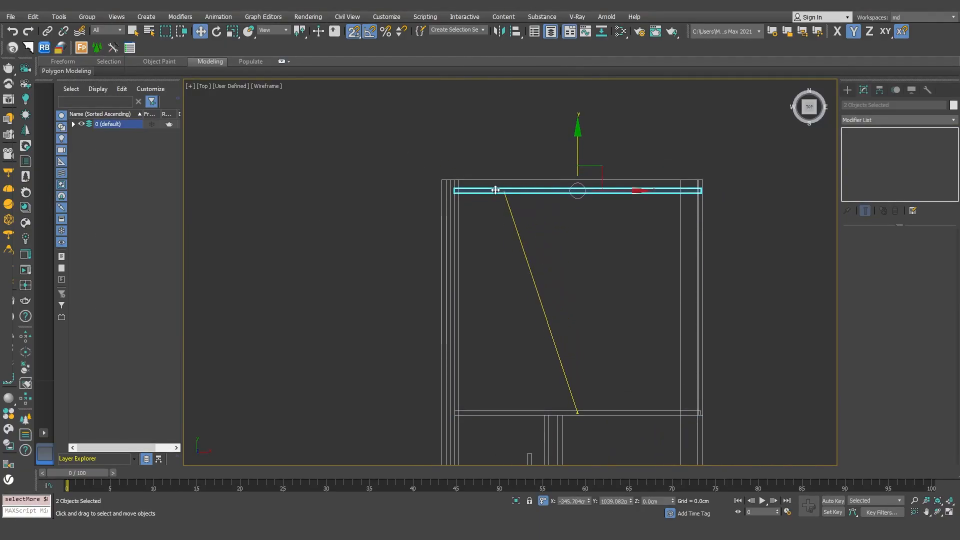
left_click(73, 123)
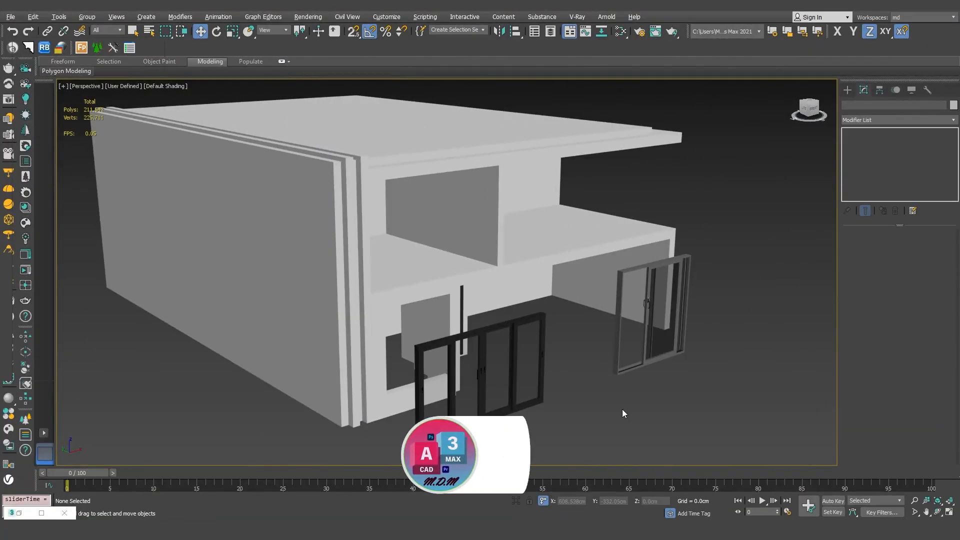
In Front view, move the sliding door and four-panel window groups into their wall openings
left_click(649, 306)
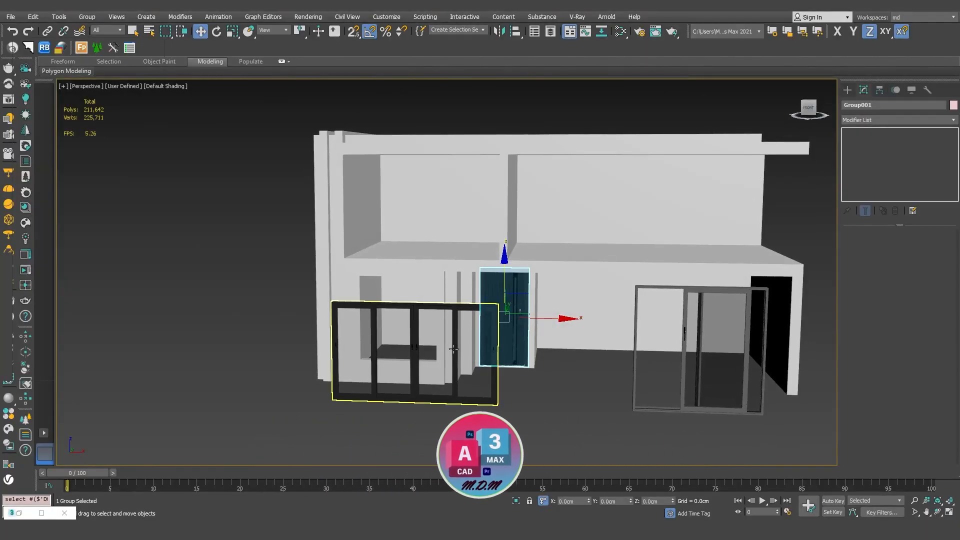
left_click(368, 349)
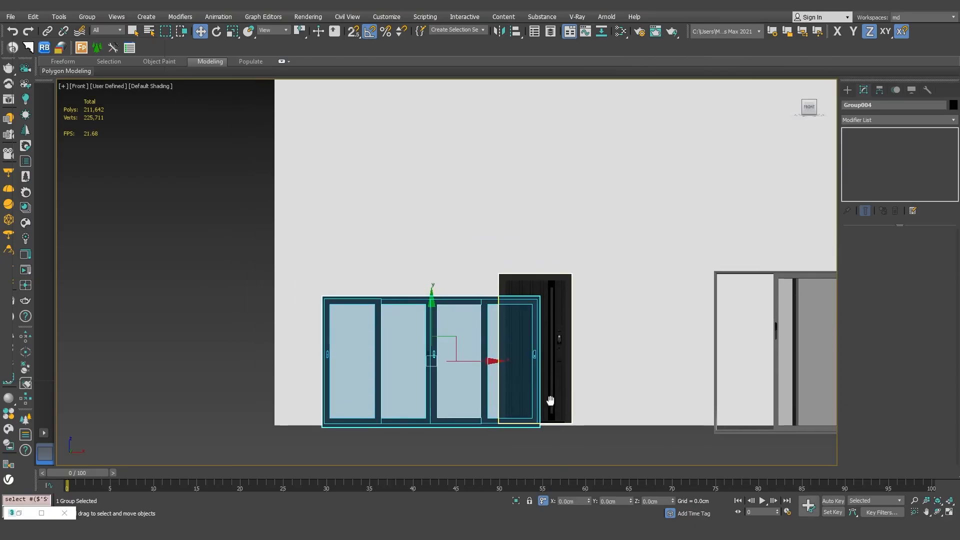
key("F3")
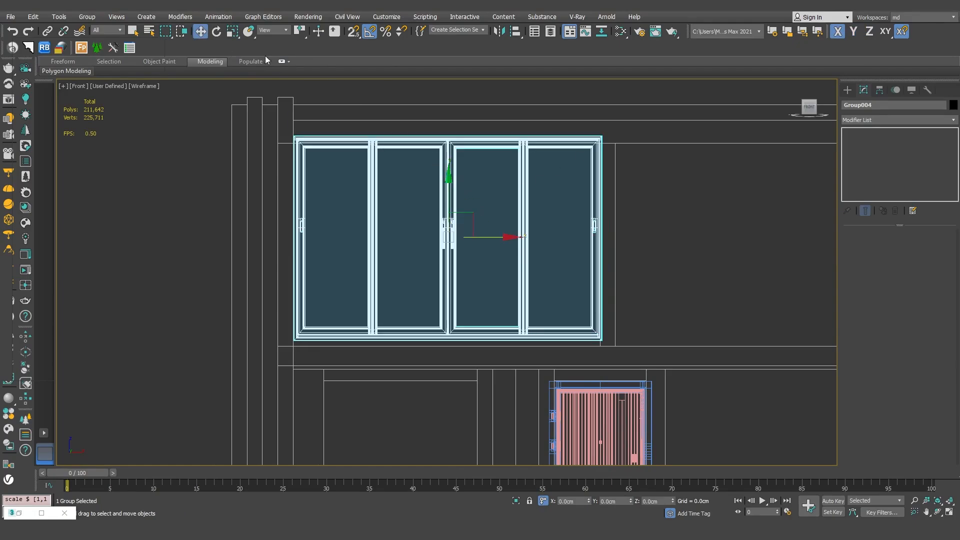
left_click(230, 31)
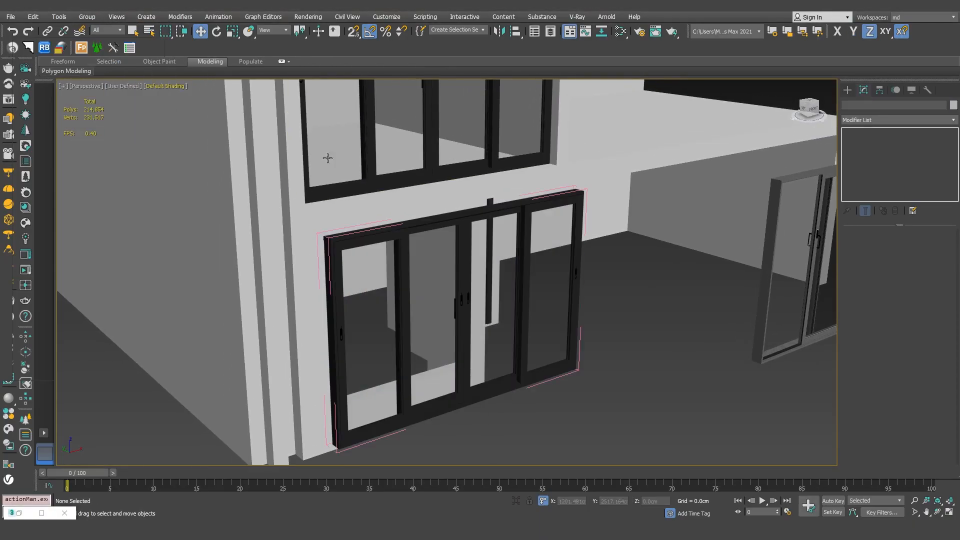
Remove the right-hand sliding panels and pull the frame vertices inward for a two-panel door
left_click(545, 276)
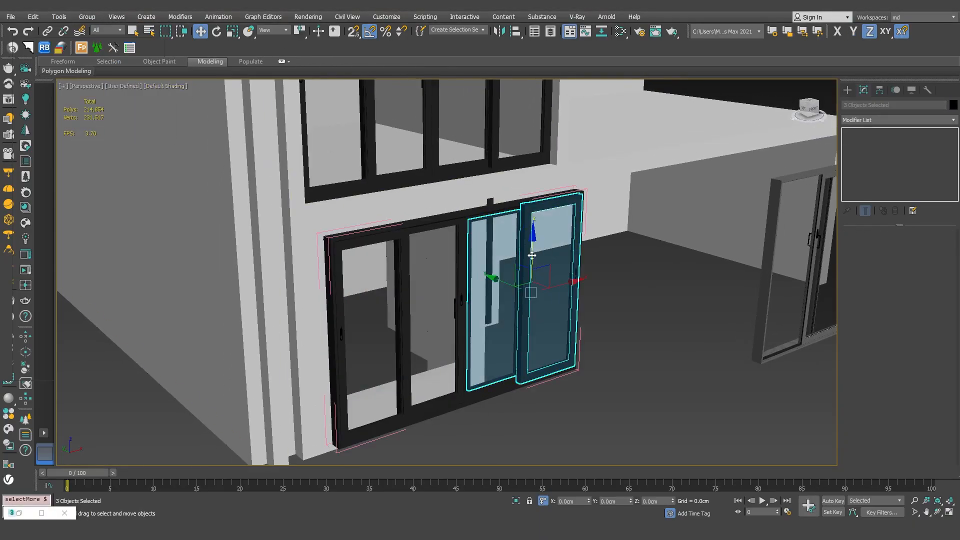
left_click(528, 304)
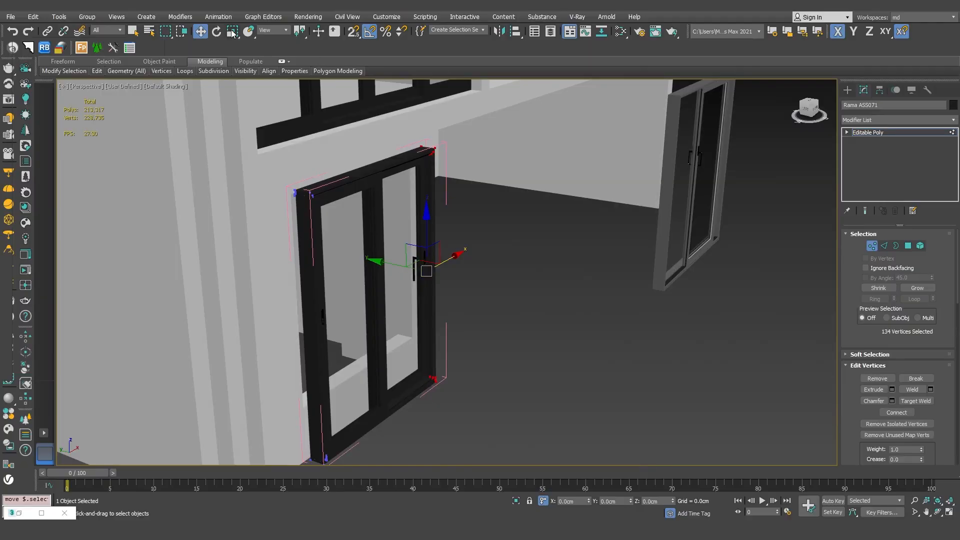
left_click(87, 17)
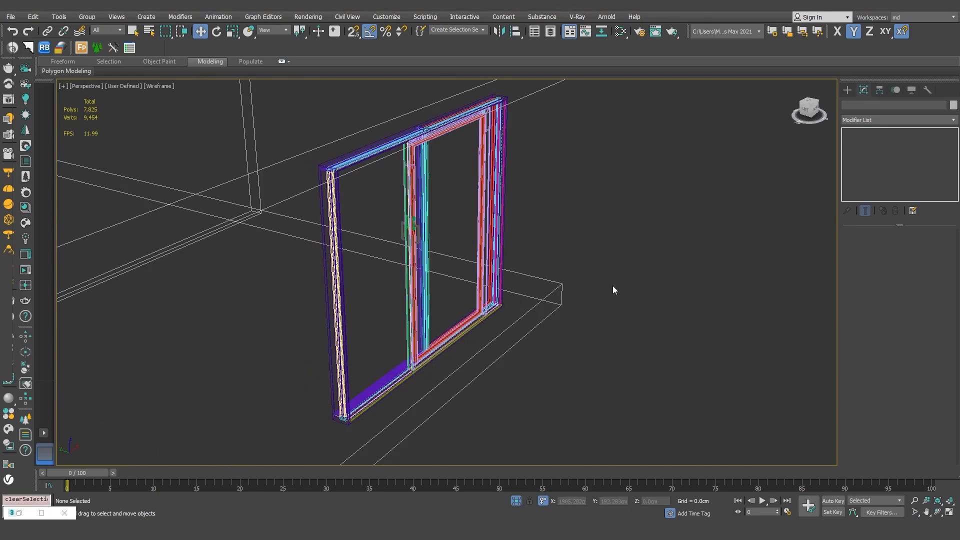
Switch to Front view to place the two-panel door in the balcony opening
key("F3")
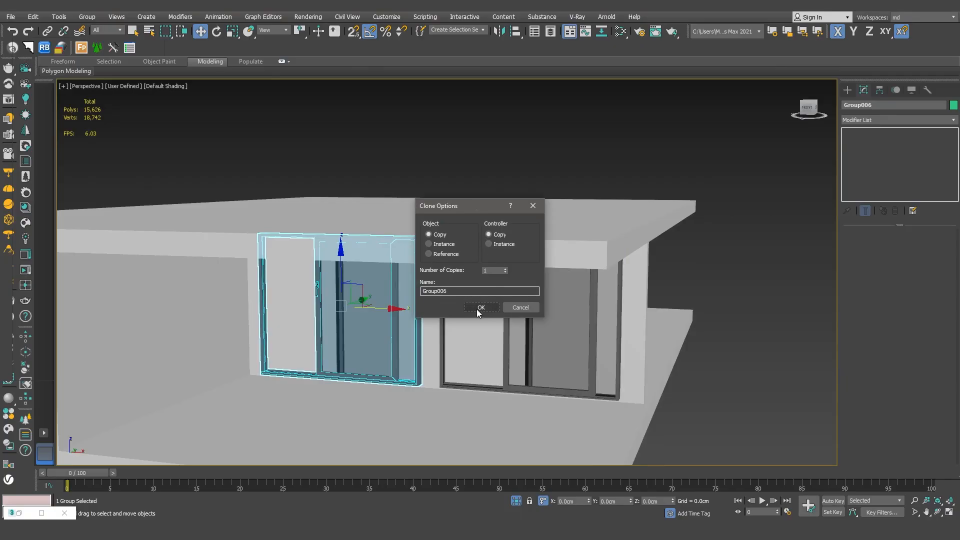
Copy the door as Group006, mirror it along X without cloning, and deselect
left_click(481, 308)
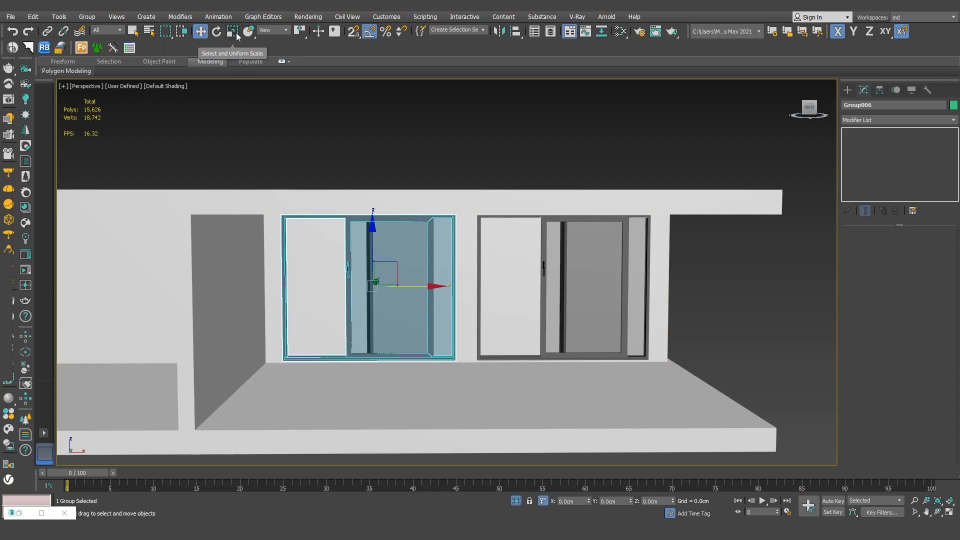
mouse_move(501, 31)
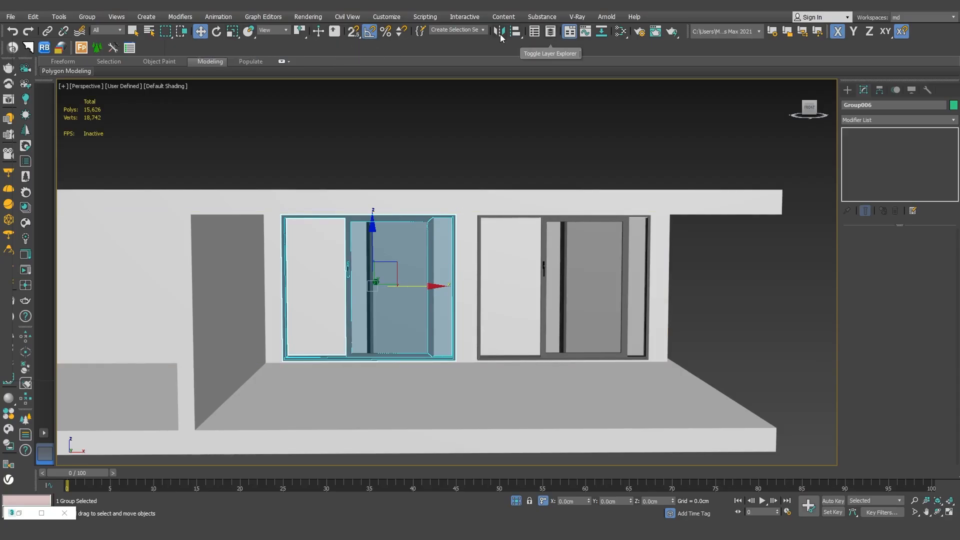
left_click(499, 31)
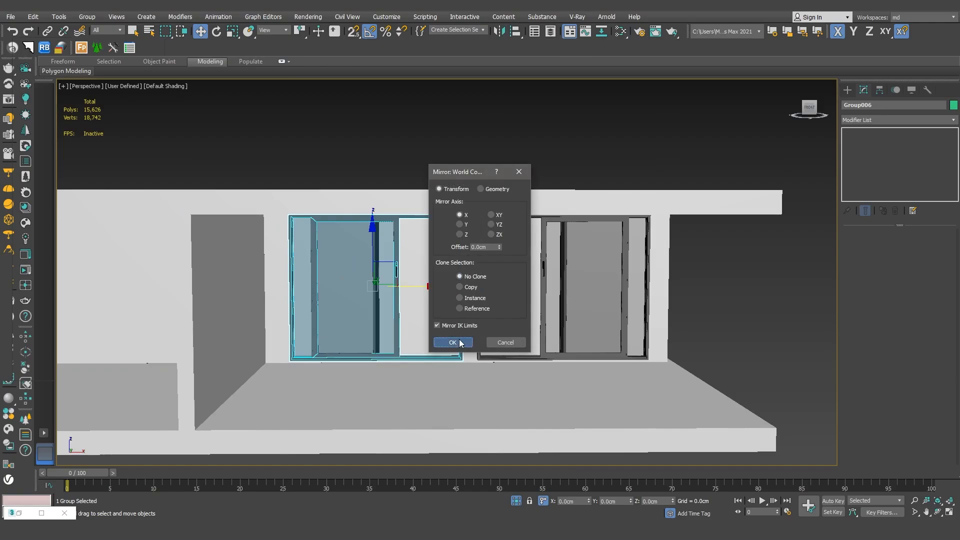
left_click(452, 342)
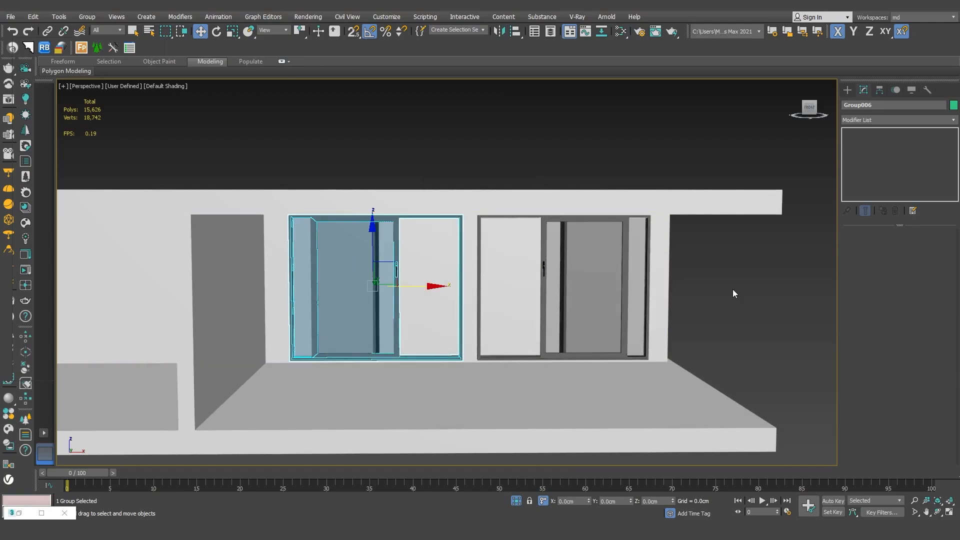
left_click(407, 291)
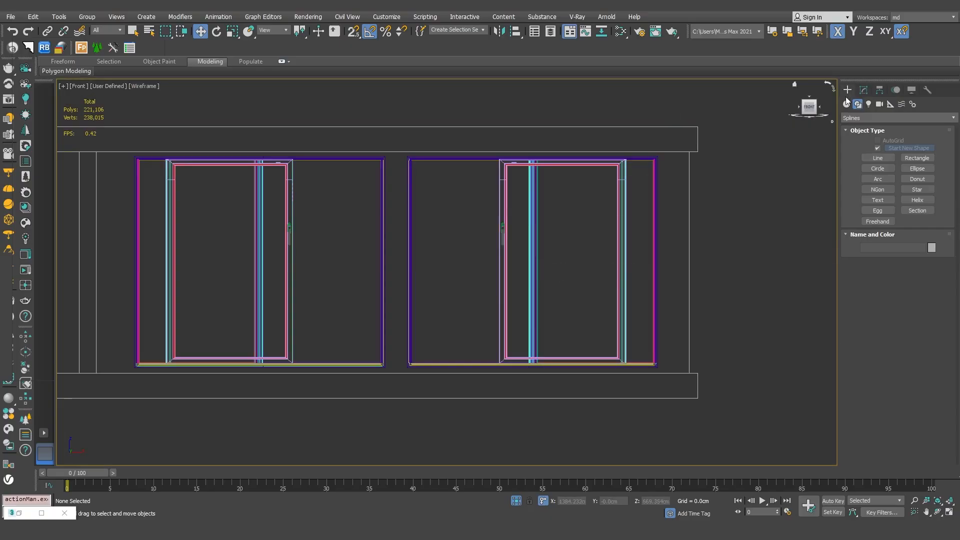
Draw rectangles over the upper-floor openings and extrude them through the wall
left_click(916, 158)
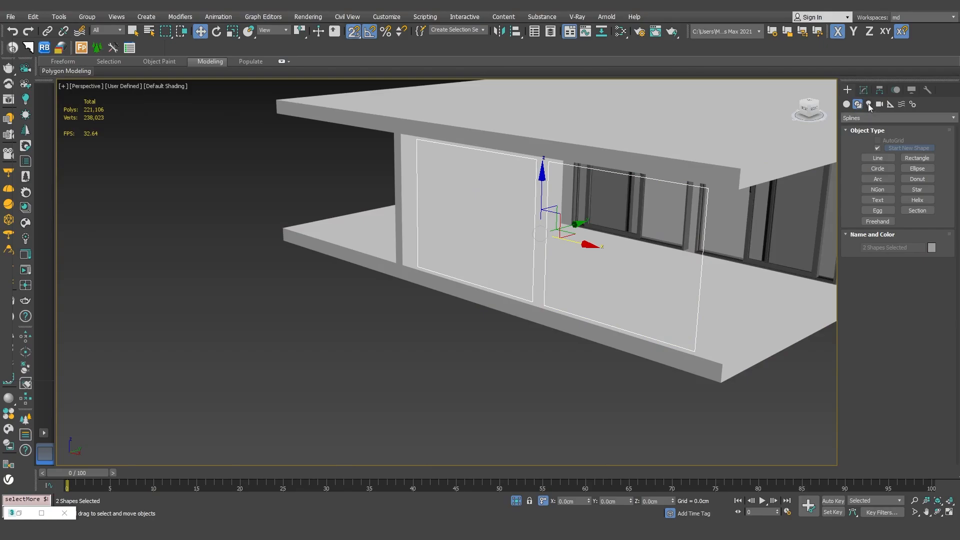
left_click(897, 120)
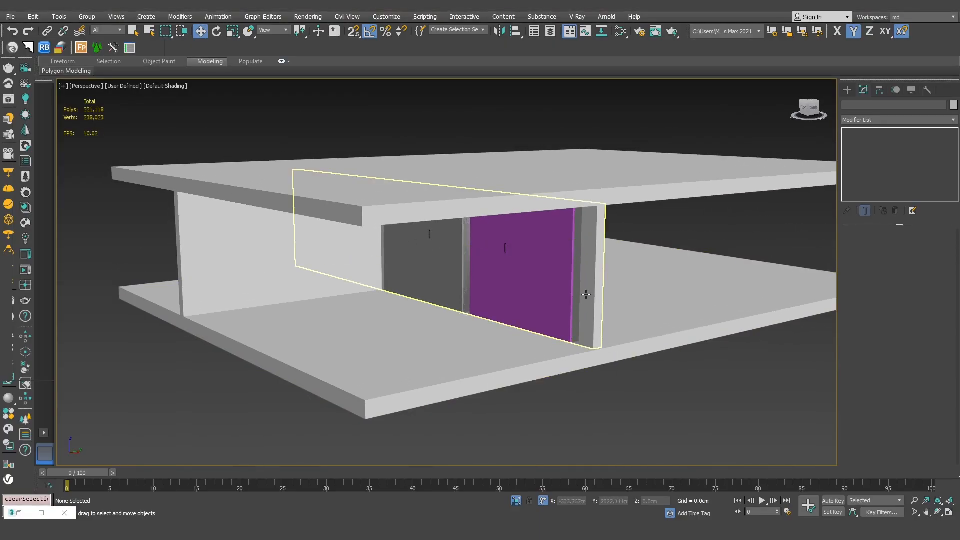
mouse_move(588, 292)
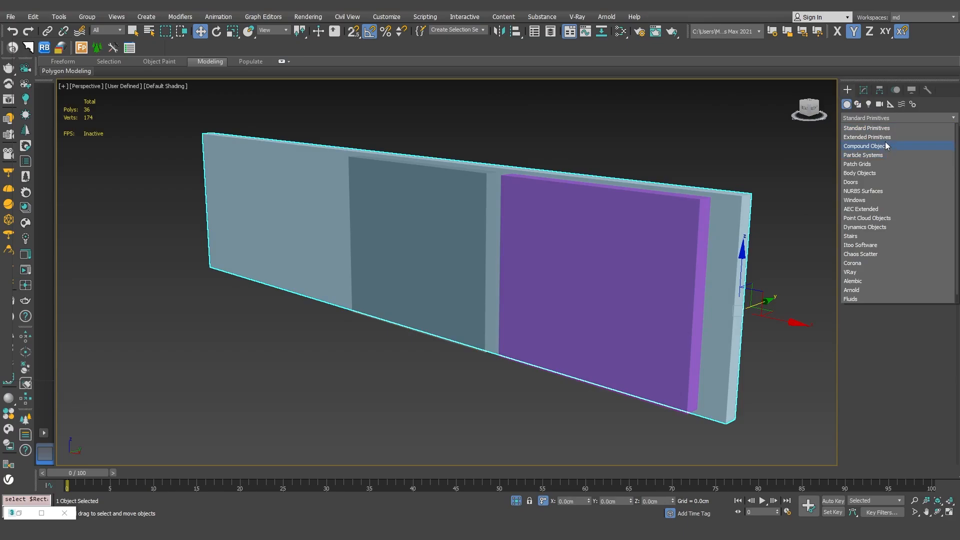
Pick Compound Objects from the Create panel dropdown for Rectangle022
left_click(864, 146)
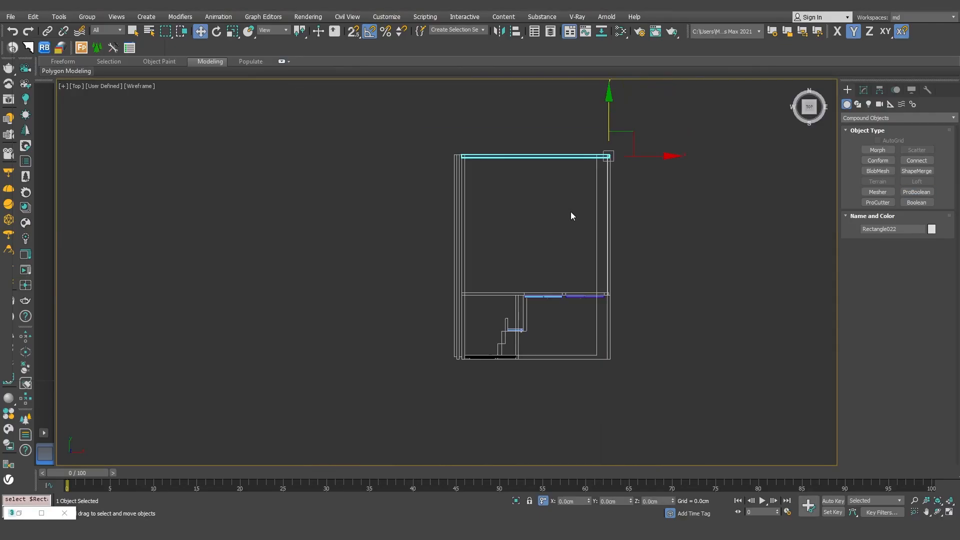
mouse_move(609, 100)
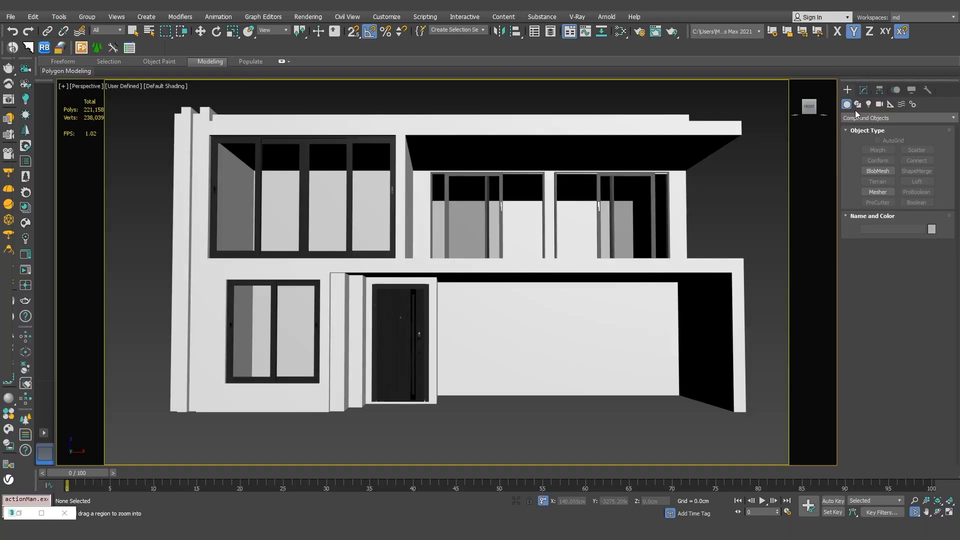
Create a CoronaCam camera aimed at the house from the front
left_click(879, 104)
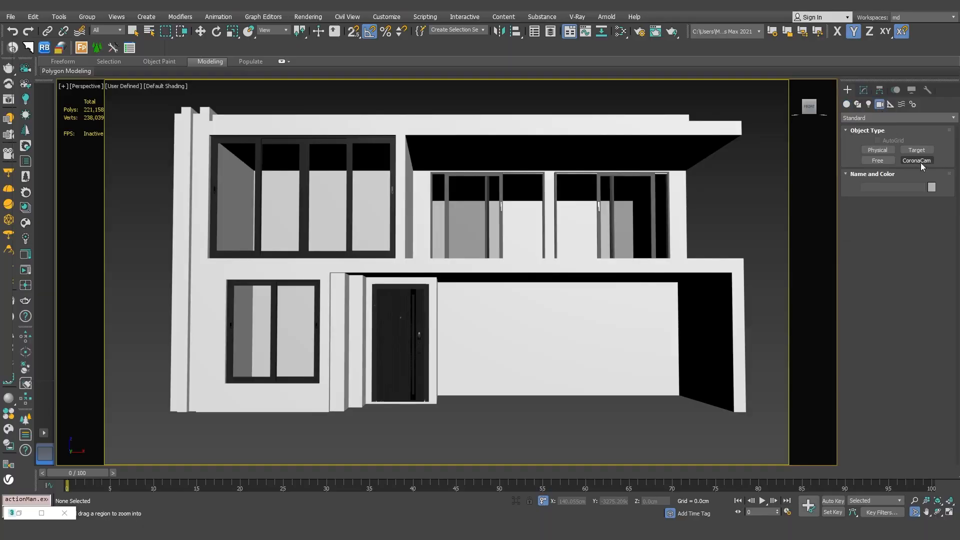
left_click(916, 160)
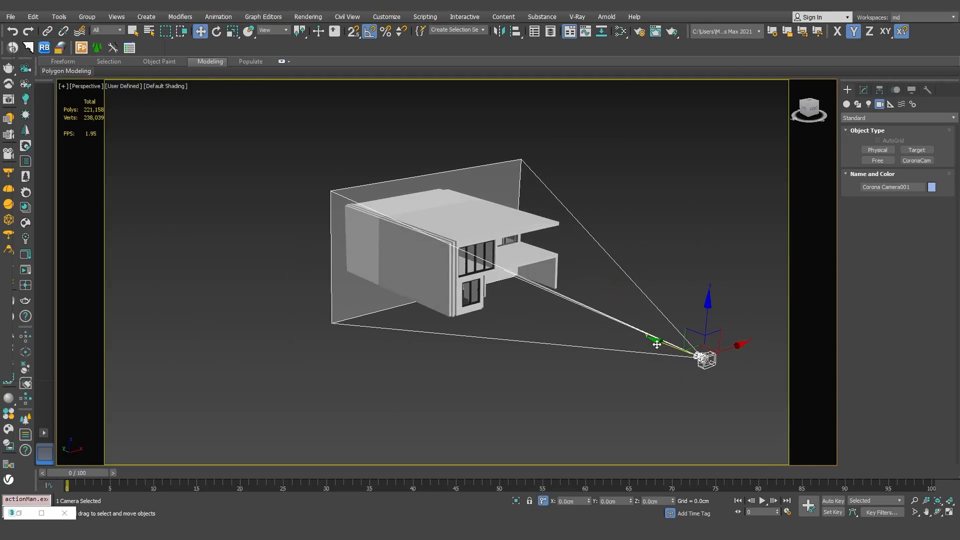
mouse_move(621, 322)
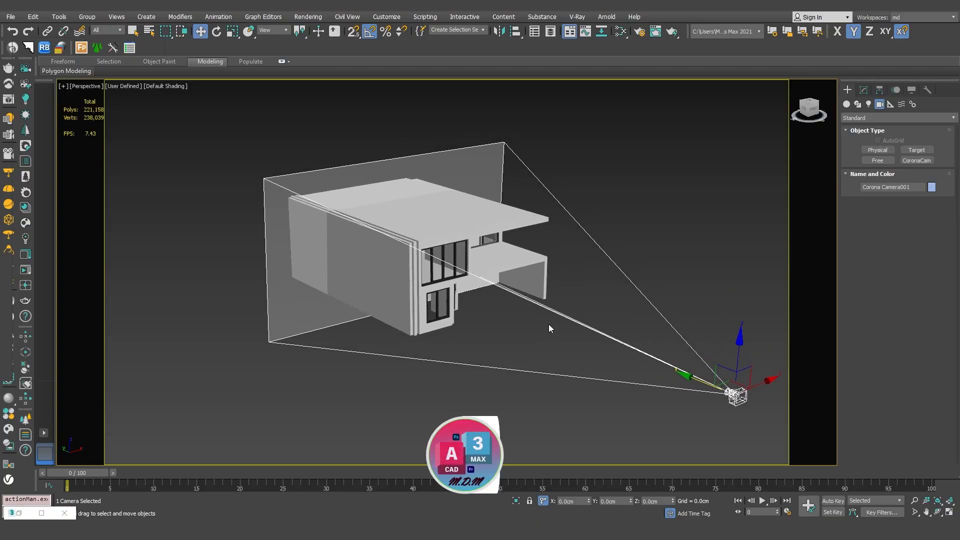
Pull Corona Camera001 farther back to frame the building, then deselect it
left_click(710, 233)
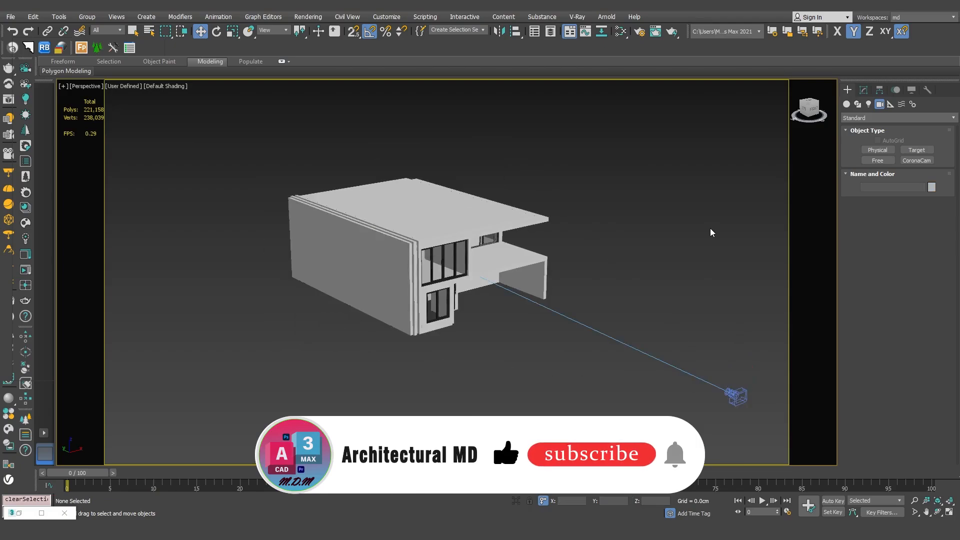